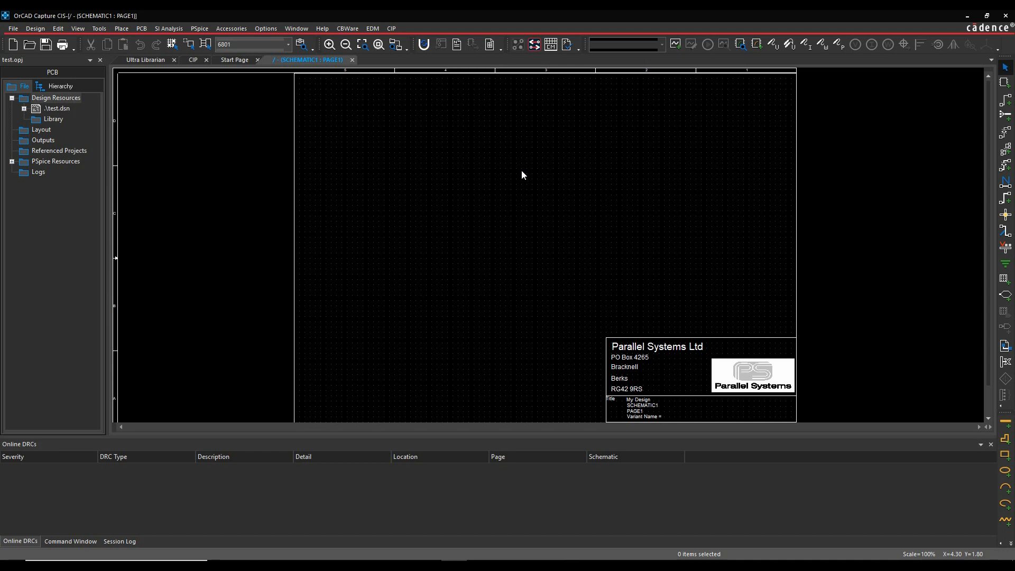
mouse_move(523, 175)
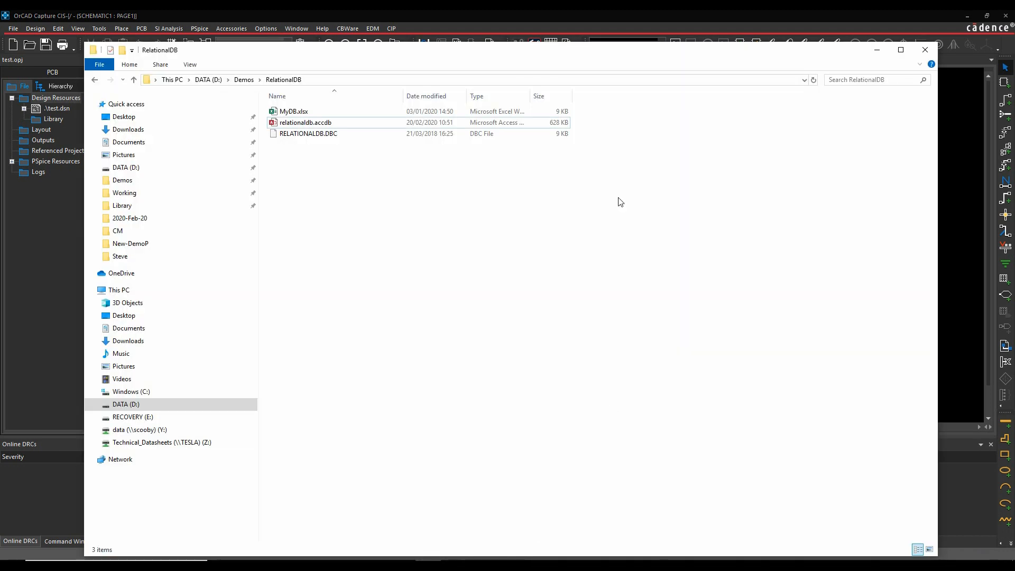
mouse_move(304, 123)
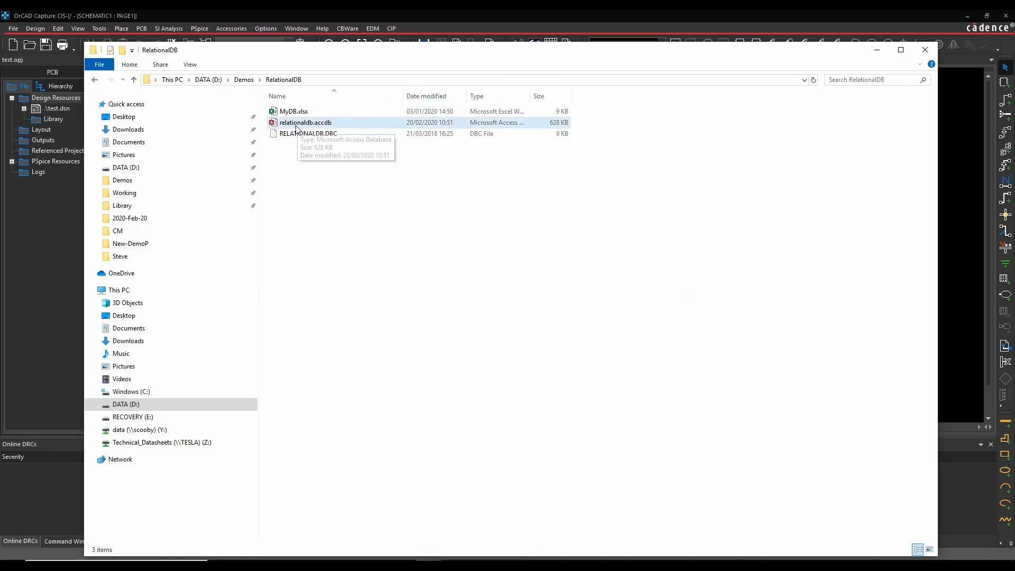
- Launch relationaldb.accdb from the RelationalDB folder so it opens in Microsoft Access
double_click(305, 122)
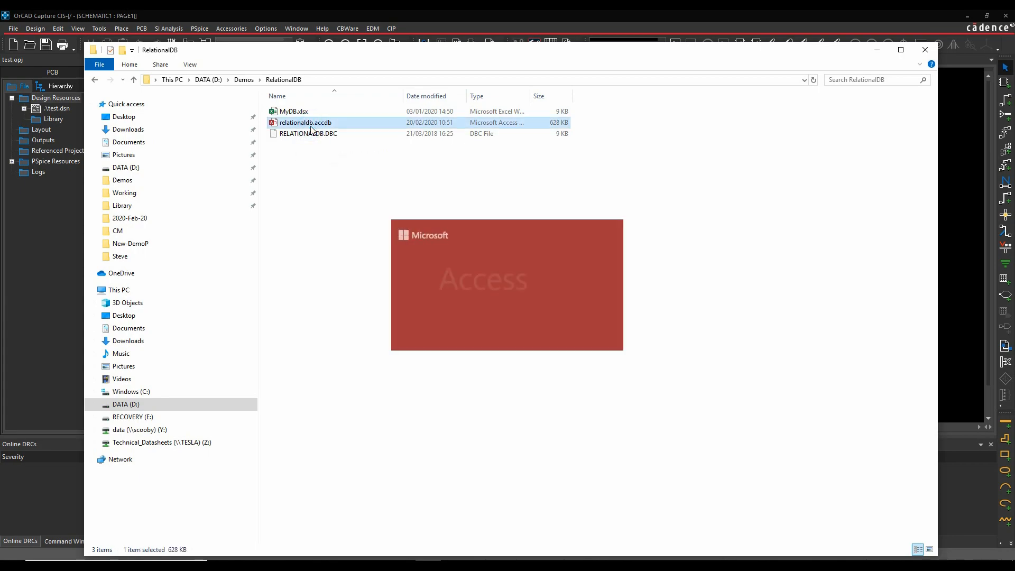
- Show the Resistors table in Datasheet View with its two resistor part records
double_click(304, 123)
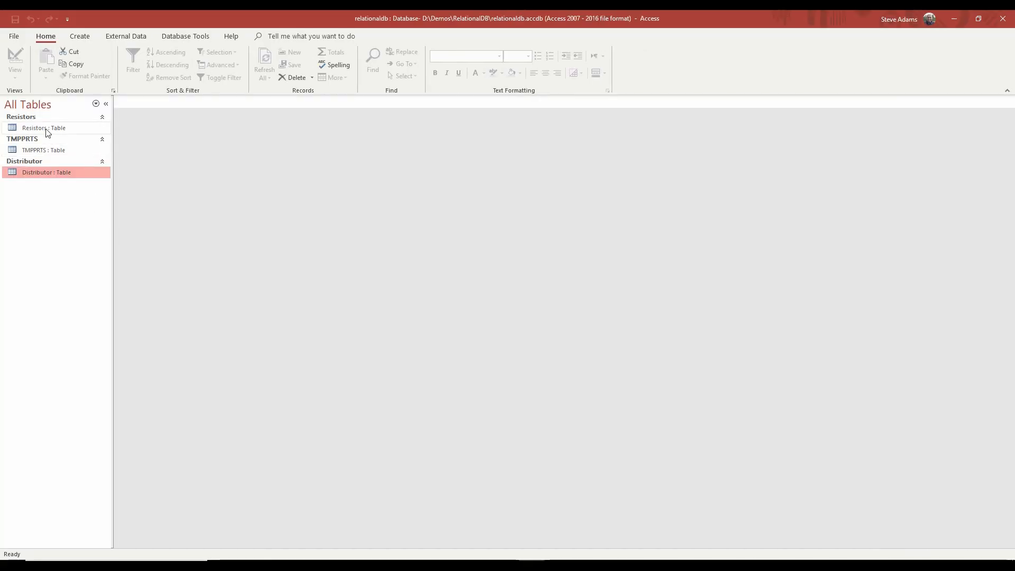
left_click(42, 128)
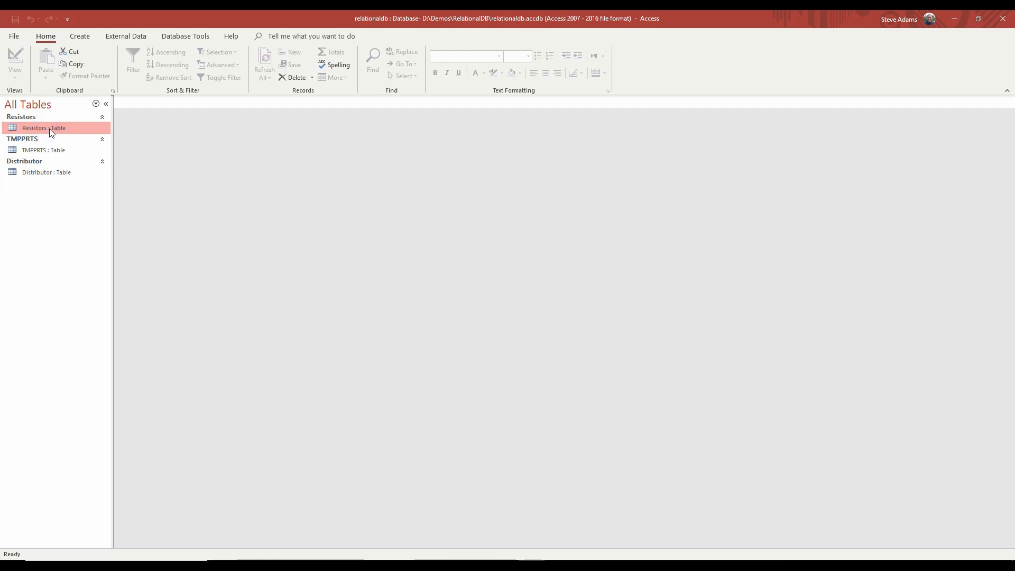
double_click(42, 128)
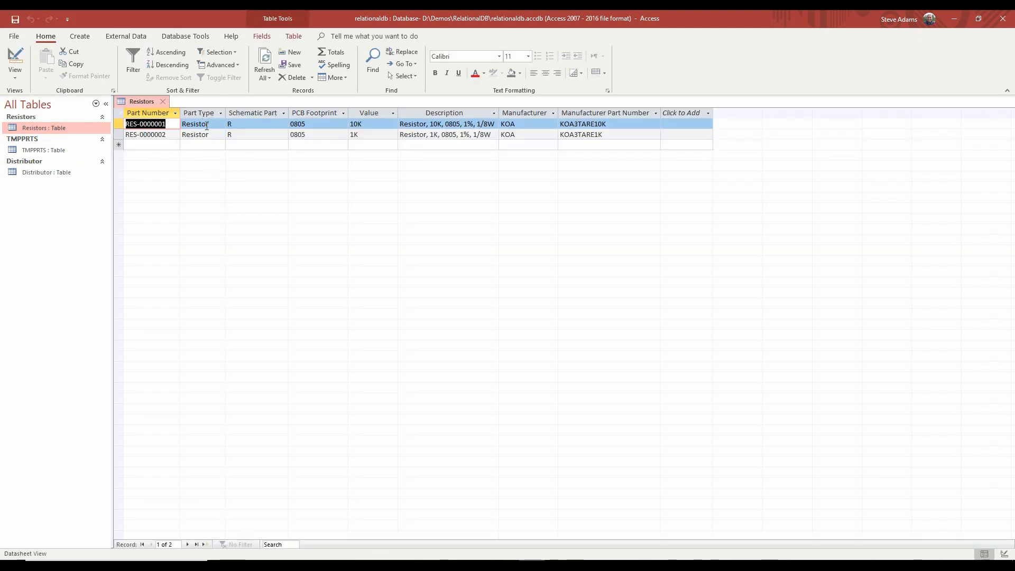
mouse_move(186, 141)
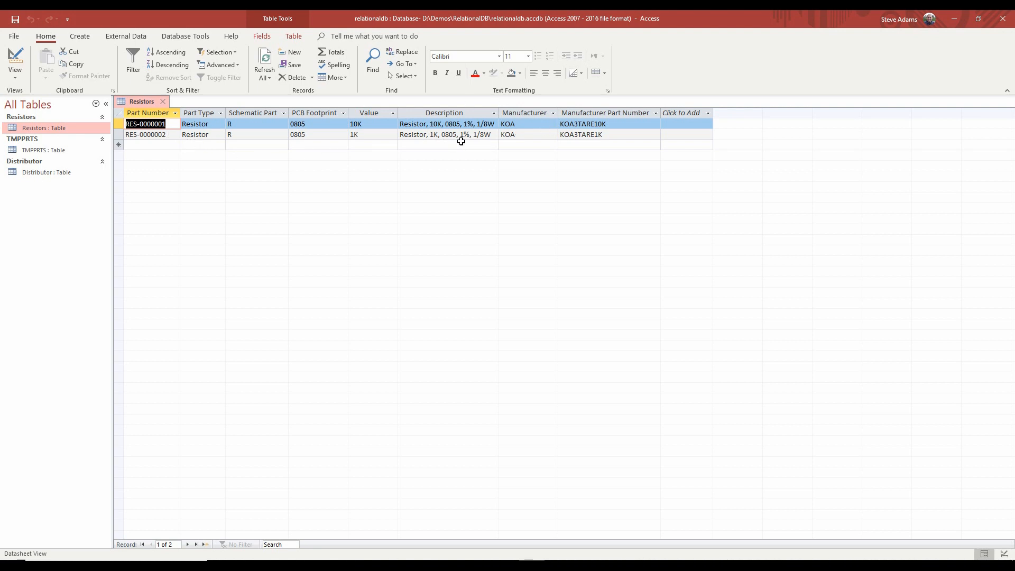
mouse_move(184, 141)
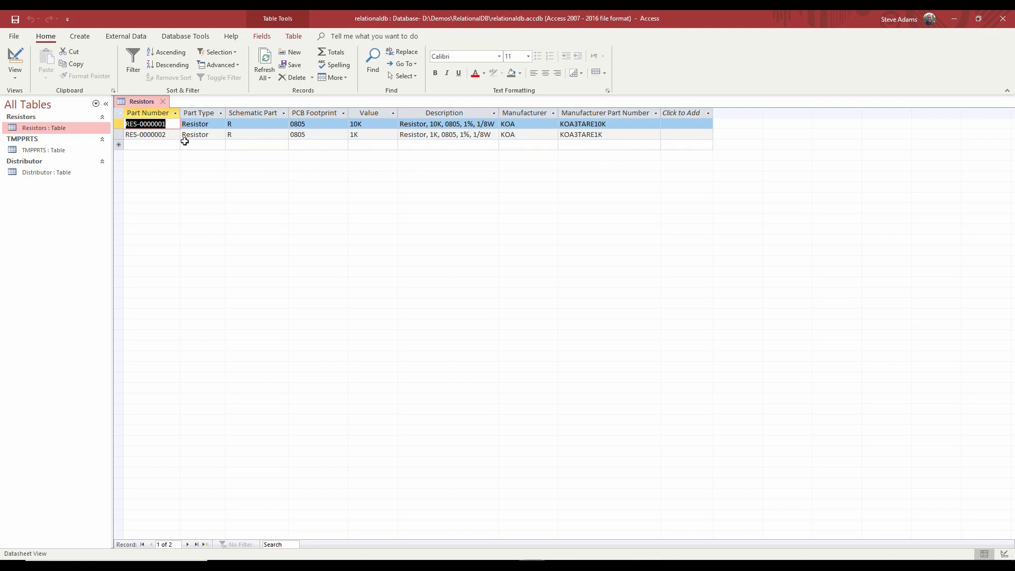
mouse_move(266, 130)
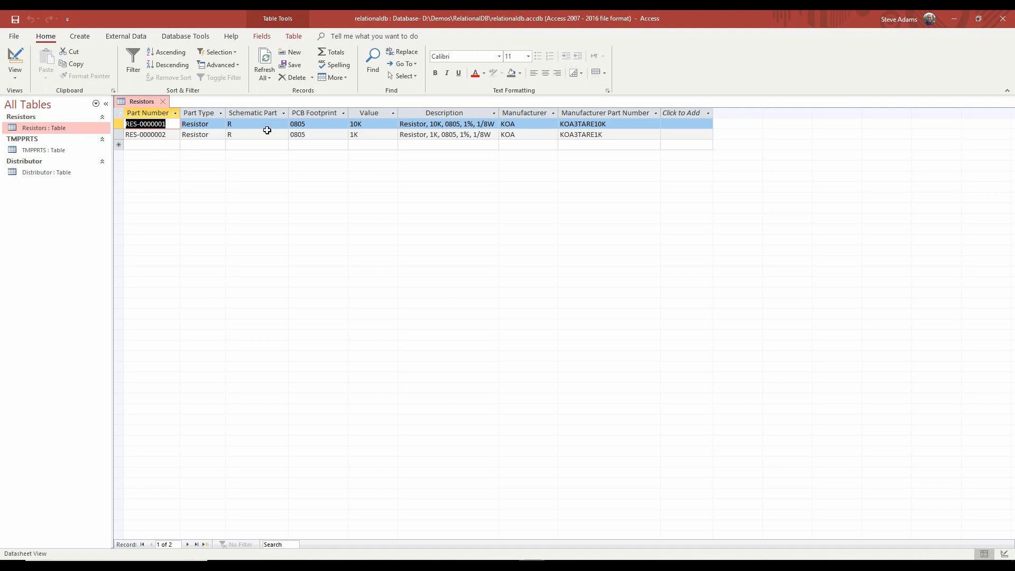
mouse_move(378, 124)
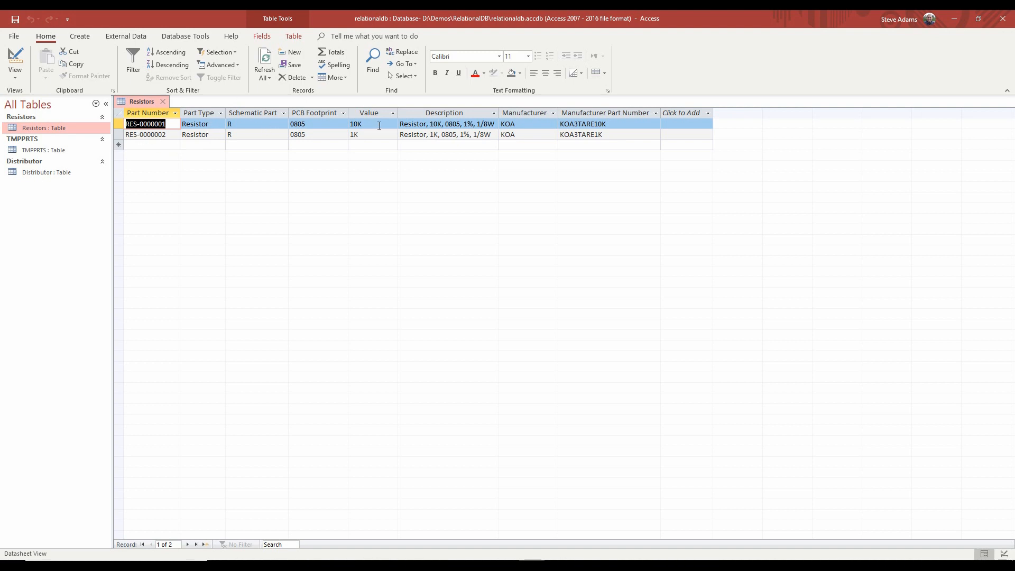
mouse_move(518, 136)
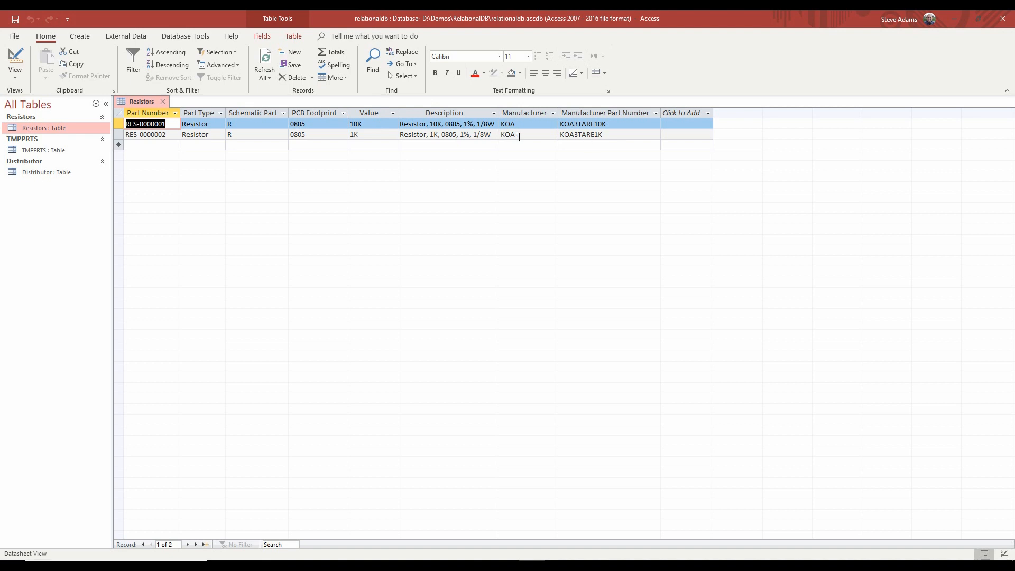
mouse_move(531, 282)
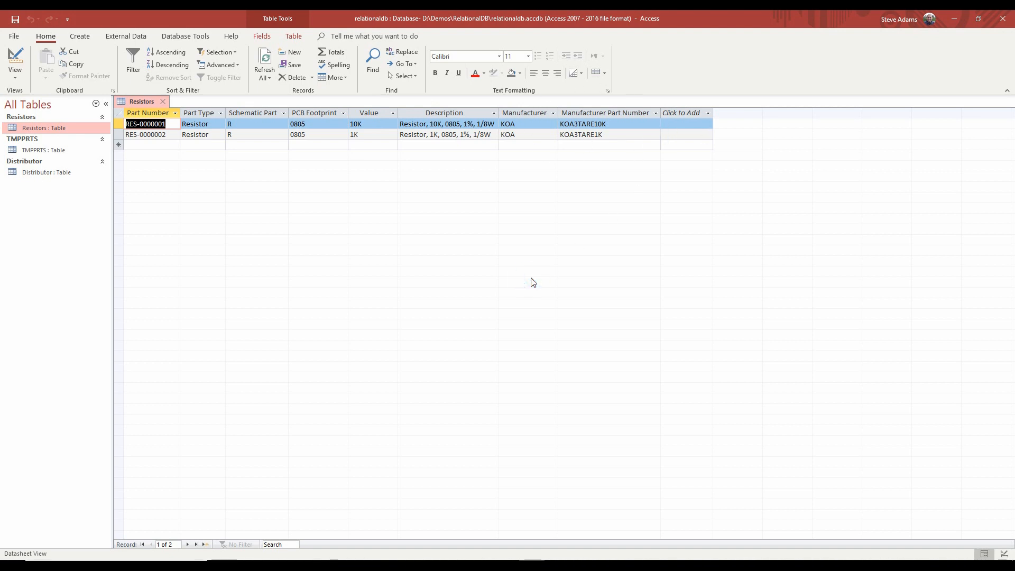
mouse_move(42, 173)
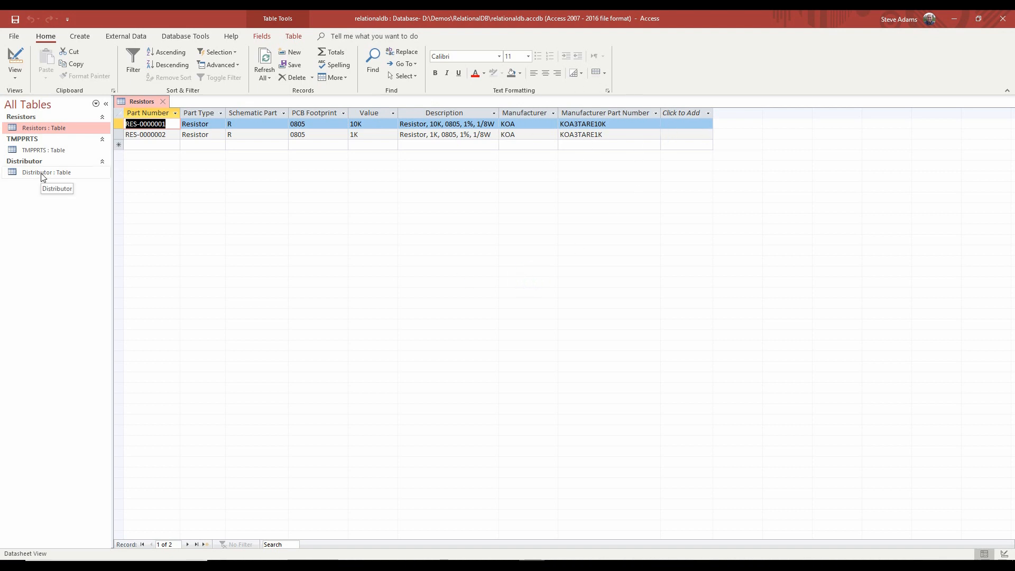
- Show the Distributor table listing Farnell and Digikey part numbers per resistor
double_click(45, 172)
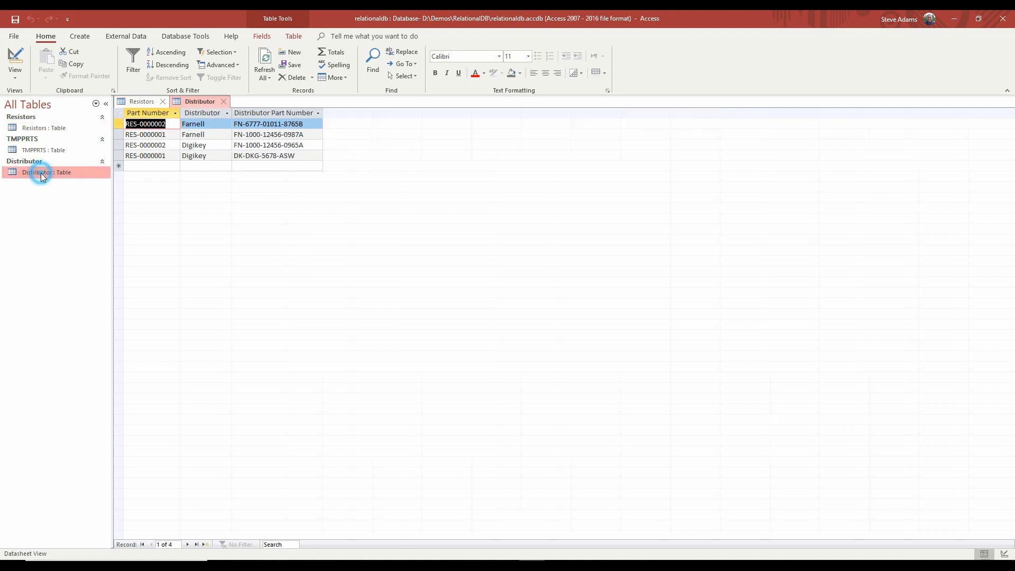
mouse_move(317, 191)
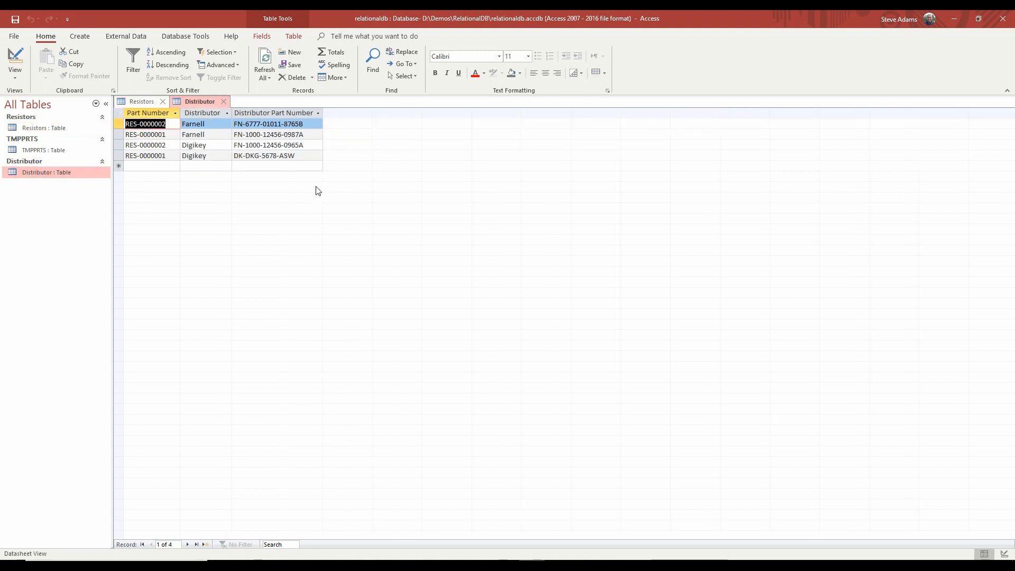
mouse_move(207, 137)
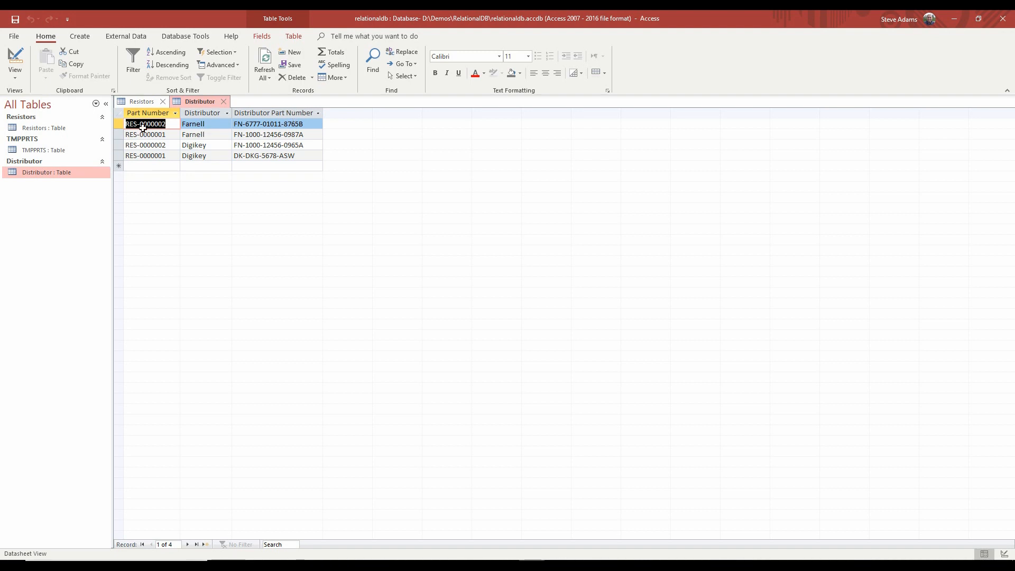
mouse_move(171, 125)
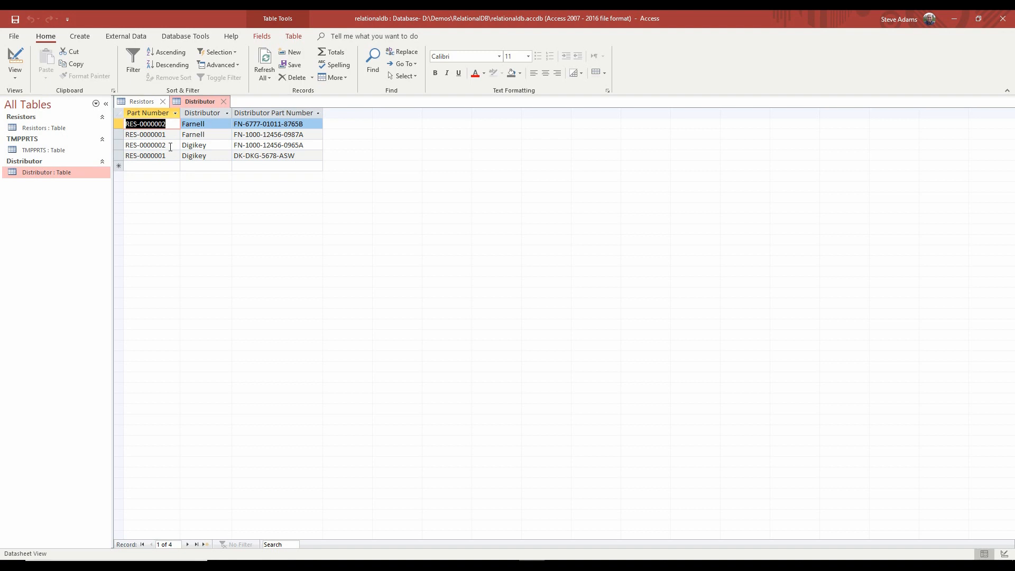
- Add RS rows for RES-0000001 (RD-876-976) and RES-0000002 (RS-975-476) and commit them
left_click(152, 166)
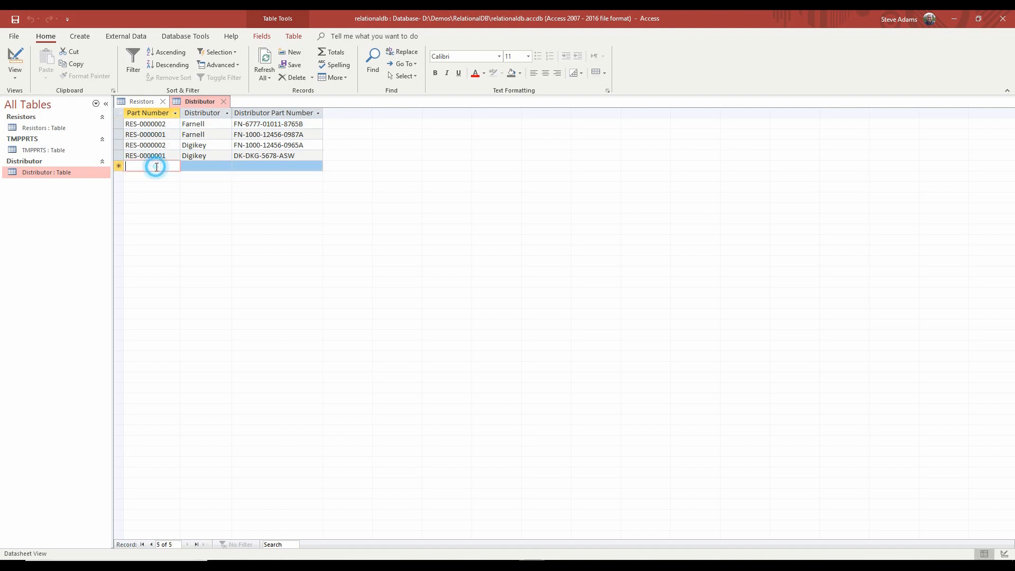
type("res")
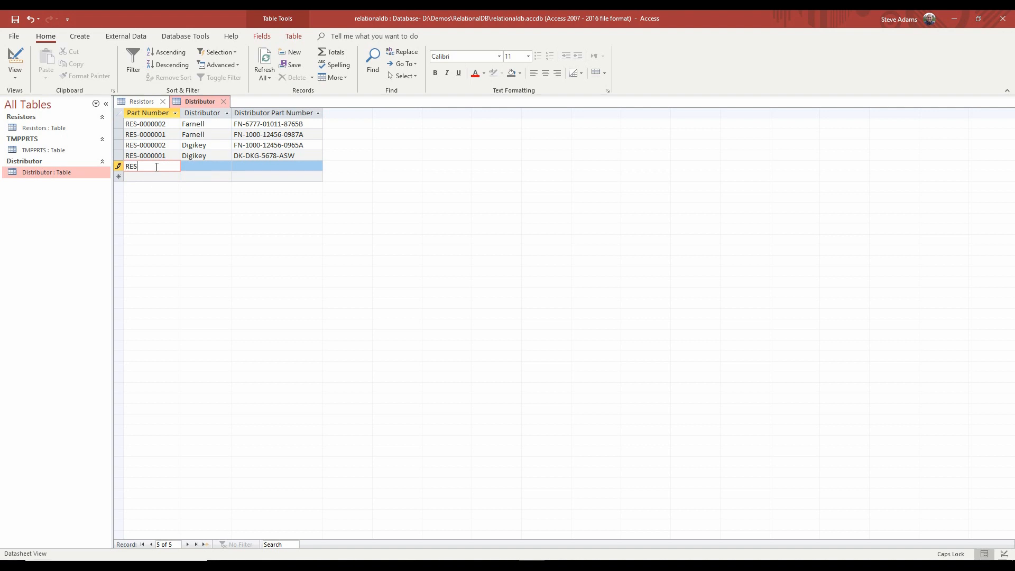
type("0000001")
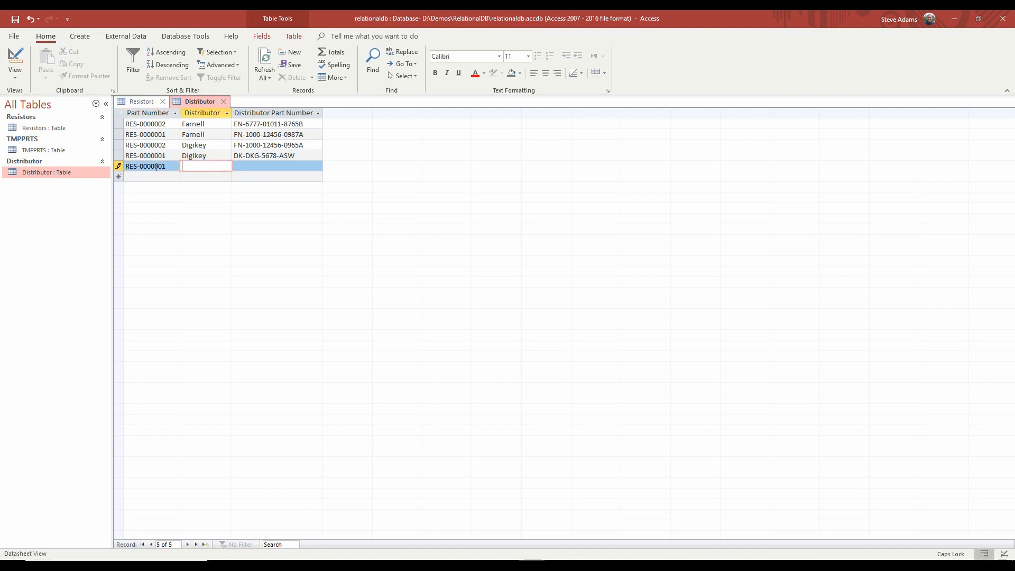
type("RS")
left_click(276, 166)
type("RD-876-976")
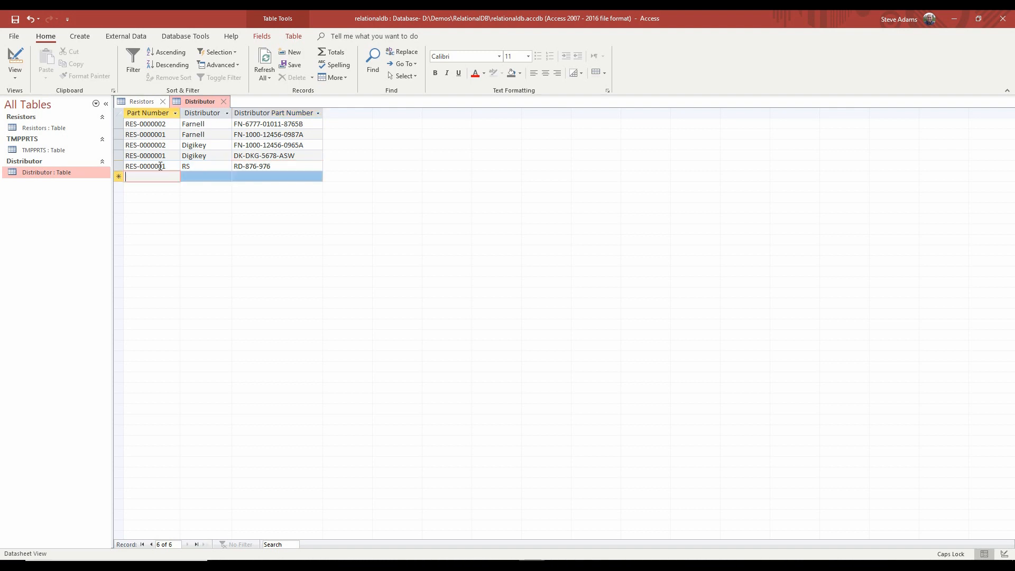
type("RES-0000002")
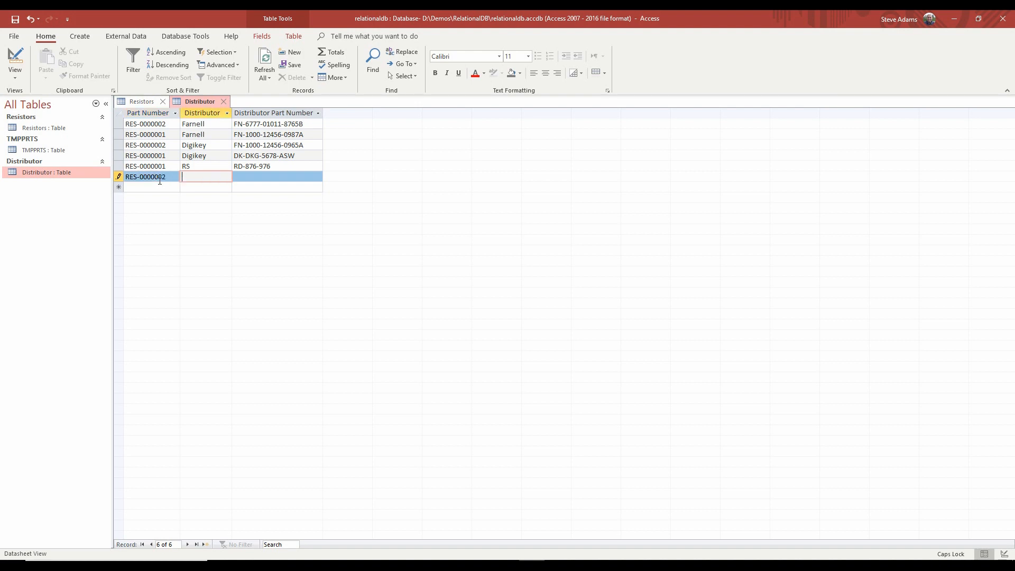
type("RS")
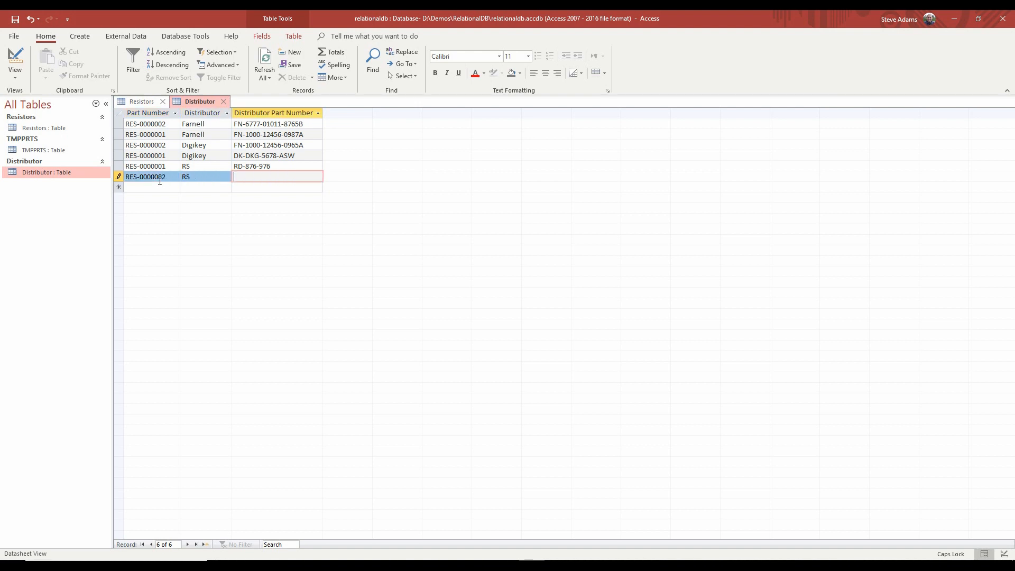
type("RS-")
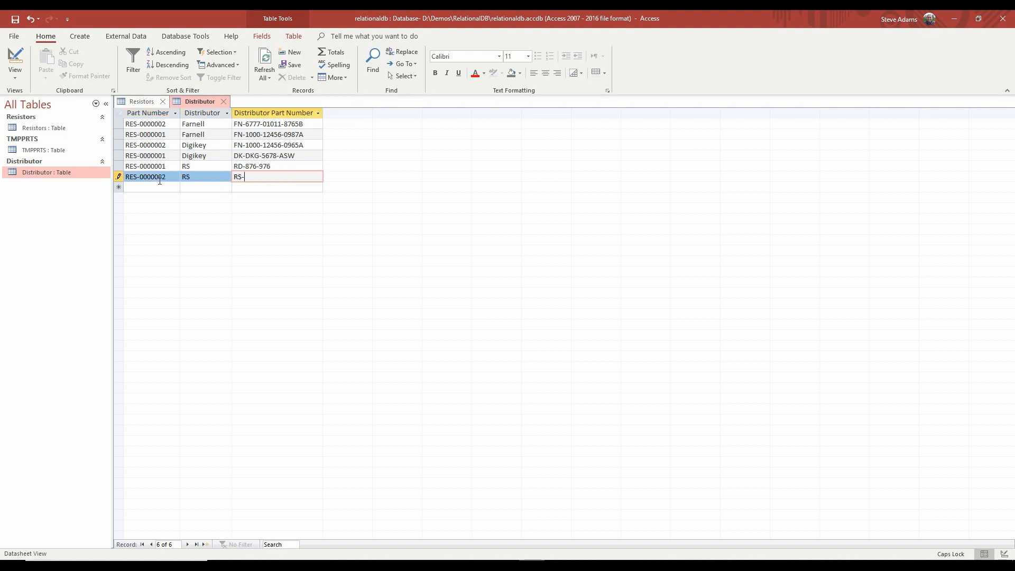
type("975-")
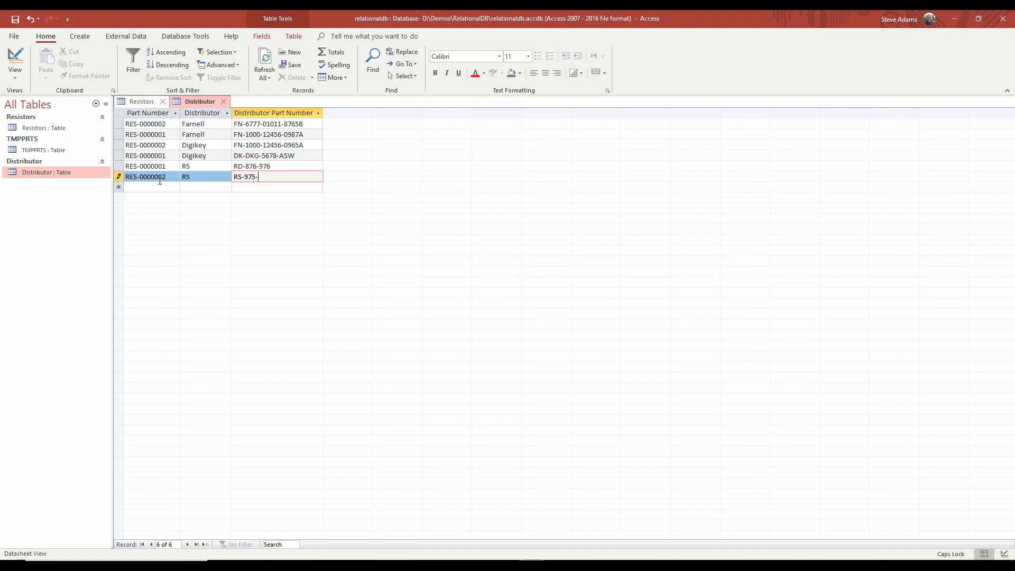
type("476")
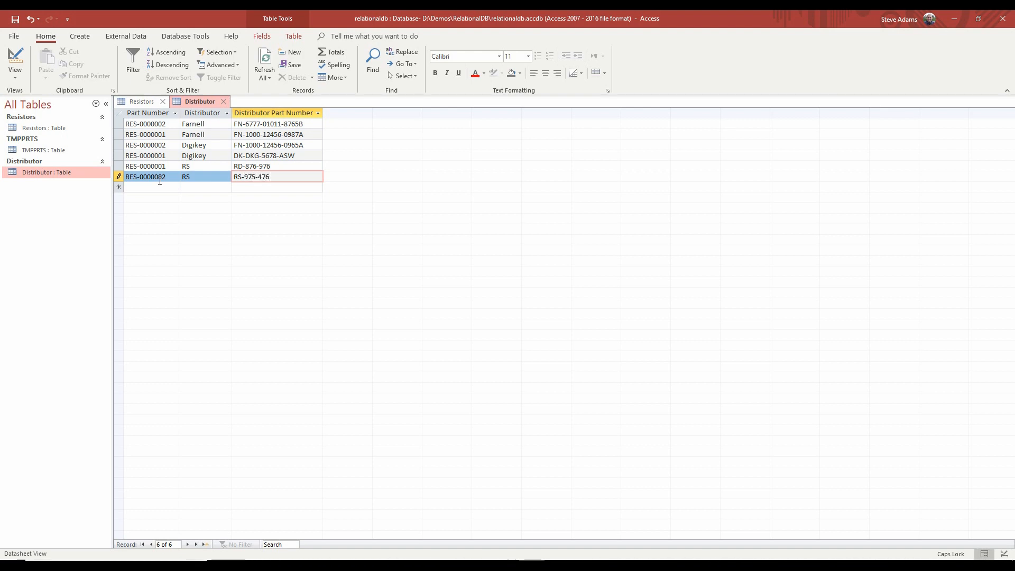
left_click(251, 176)
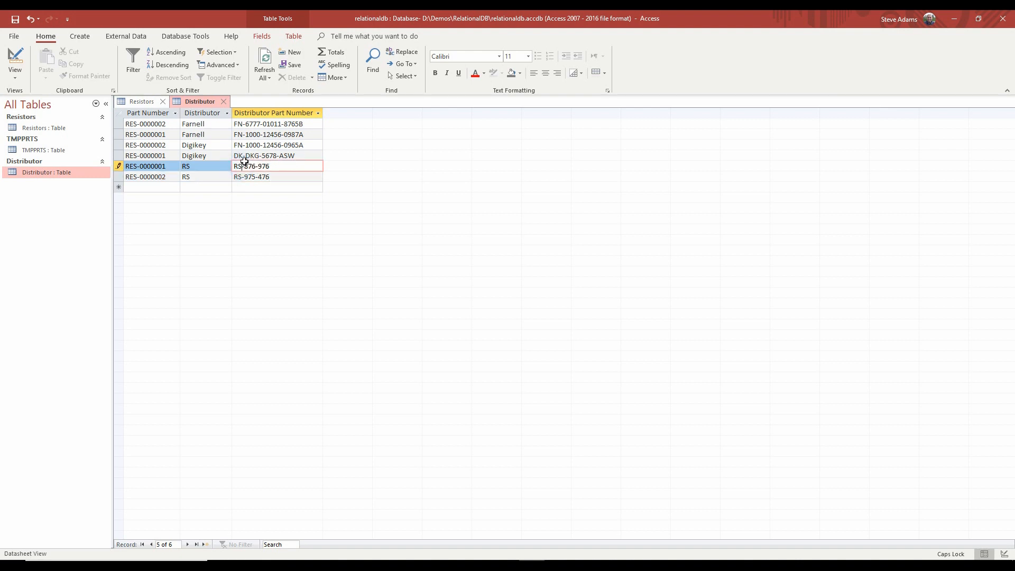
left_click(253, 176)
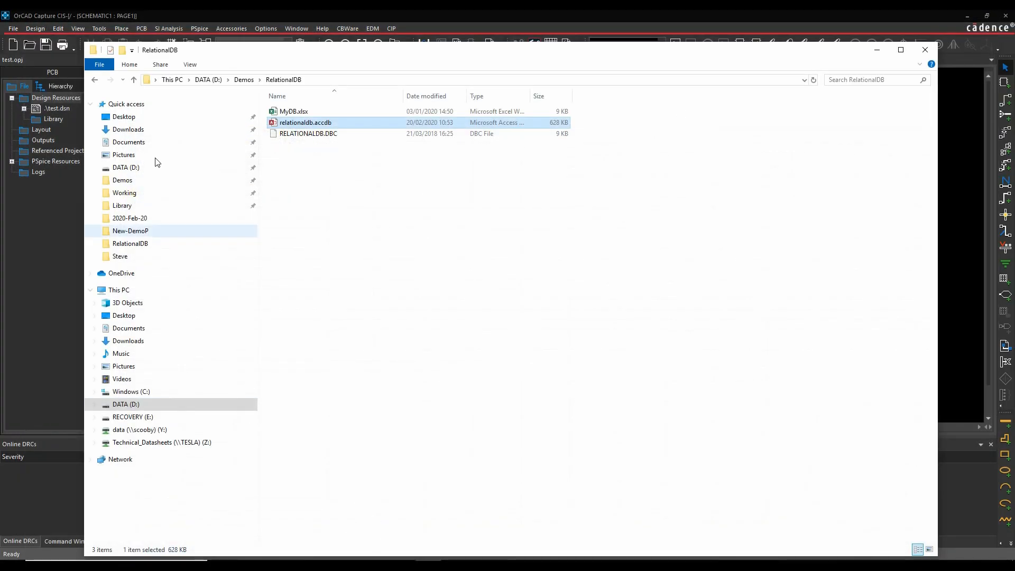
- Reach Administrative Tools via the Start menu and Control Panel
left_click(7, 564)
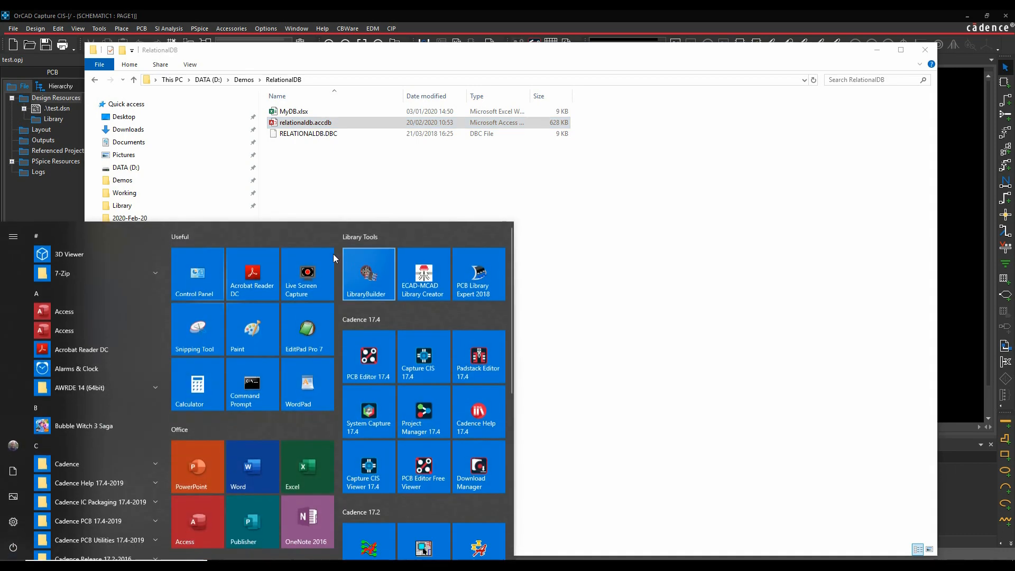
left_click(197, 273)
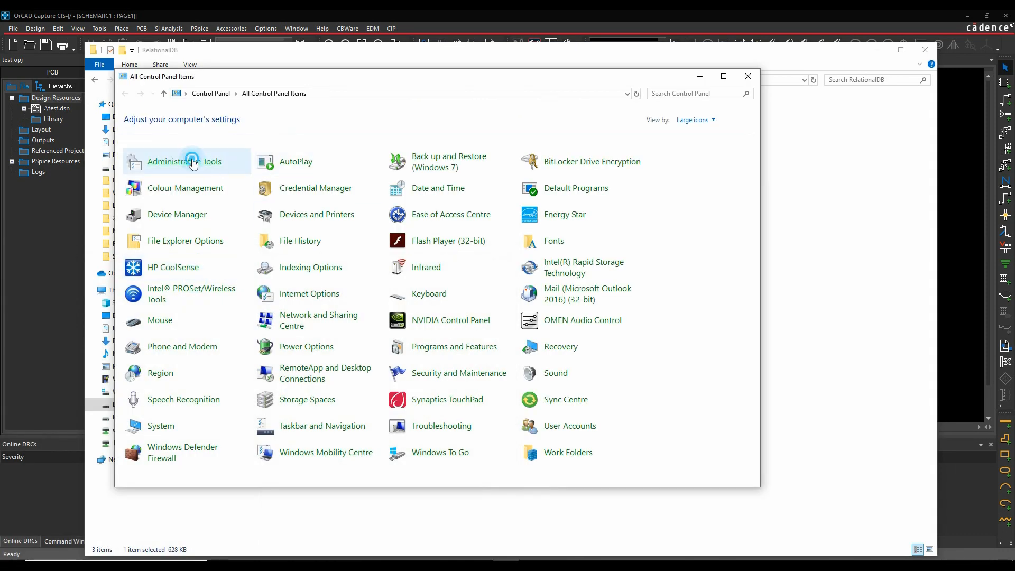
double_click(184, 160)
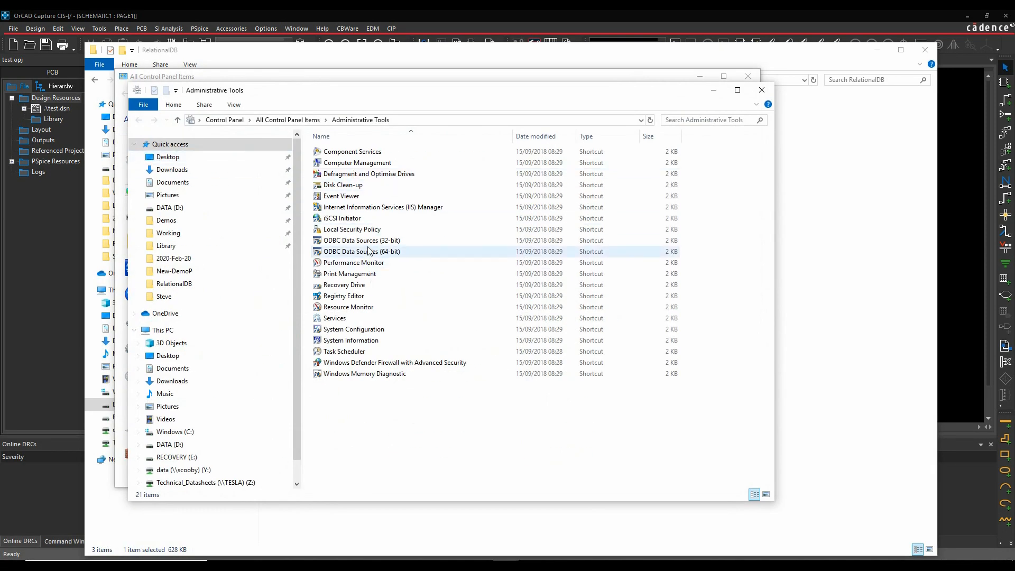
- Start a new System DSN named RelationalDB using the Microsoft Access driver
double_click(362, 251)
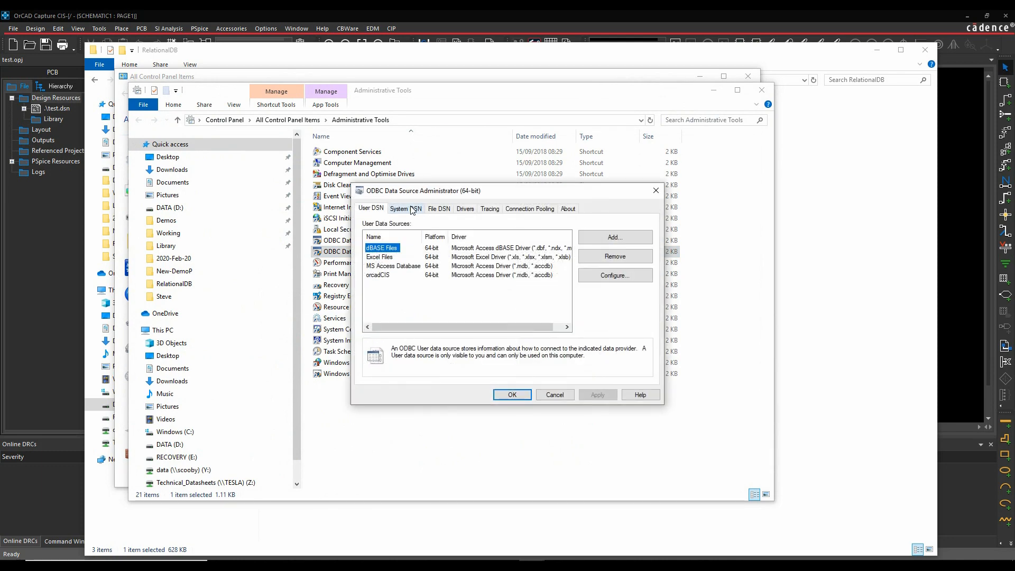
left_click(405, 209)
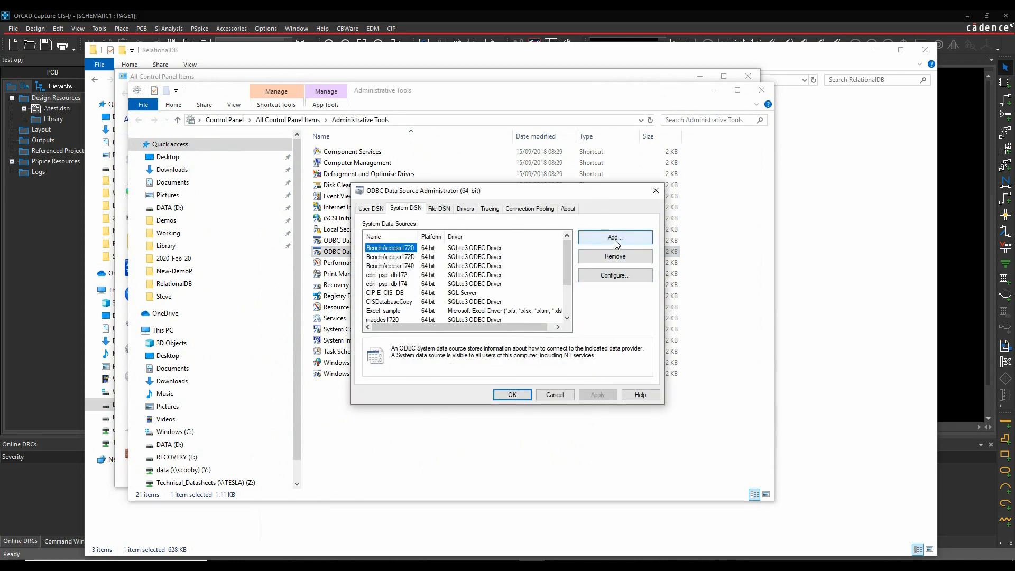
left_click(613, 237)
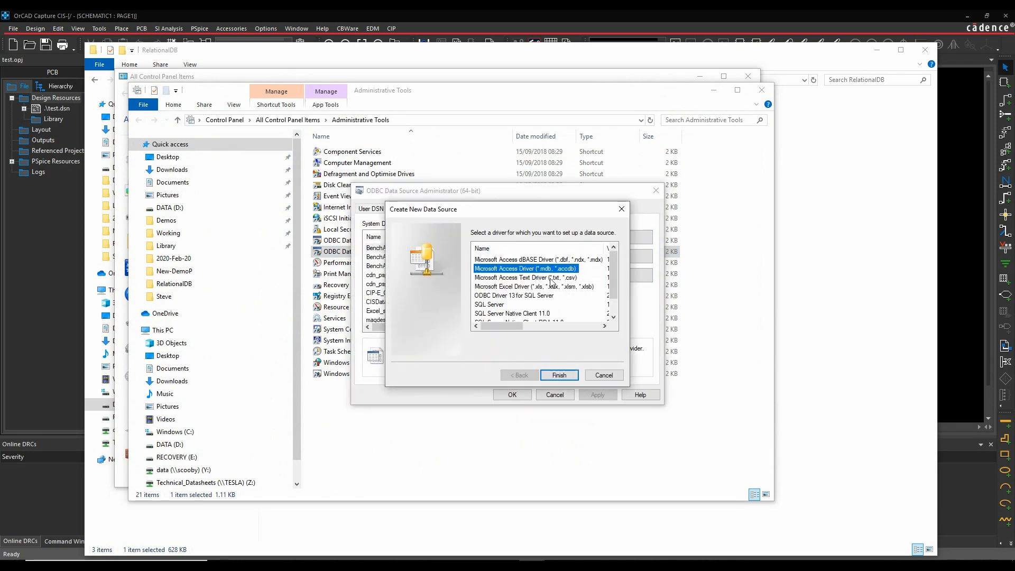
left_click(558, 374)
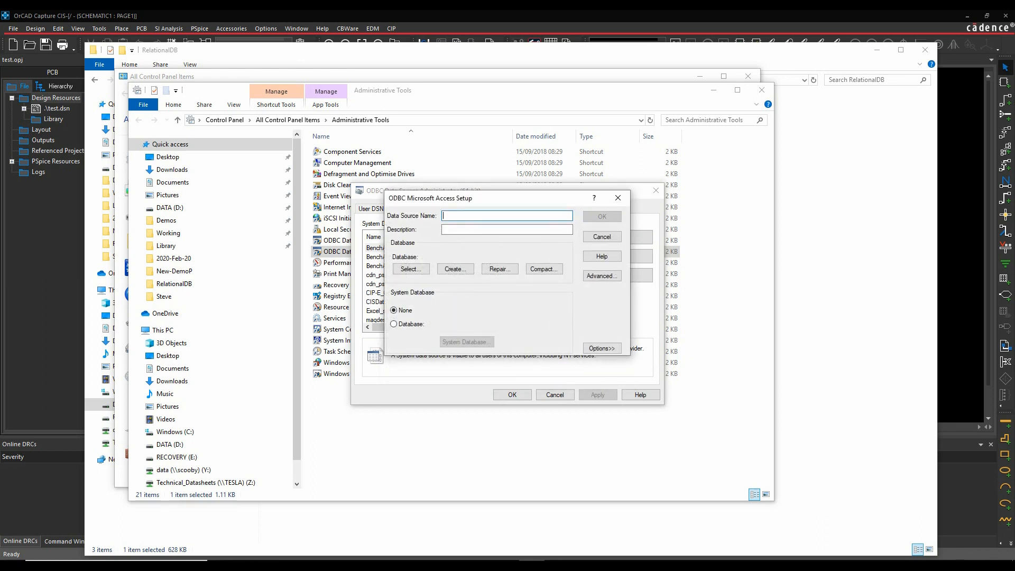
type("Relational")
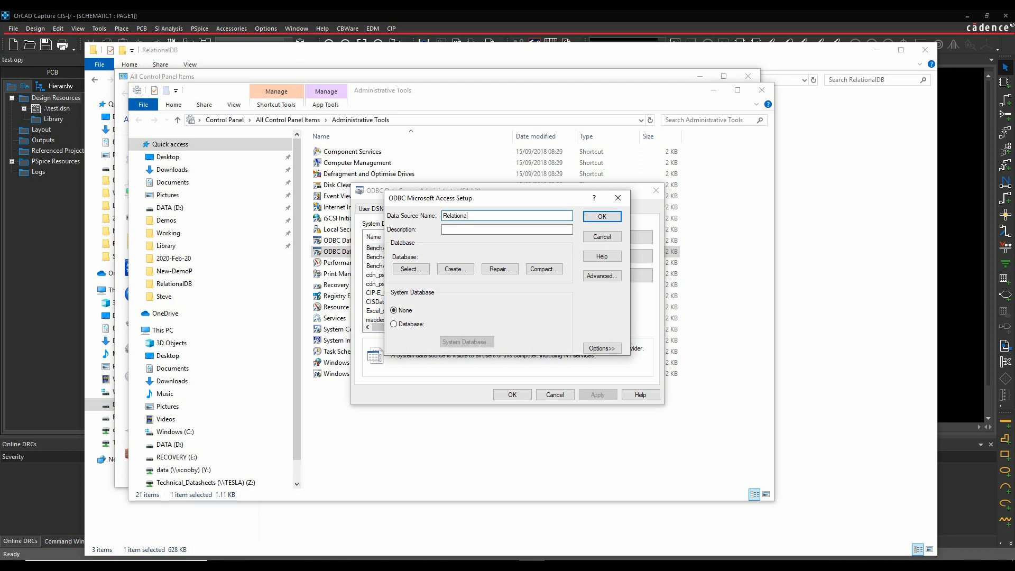
type("DB")
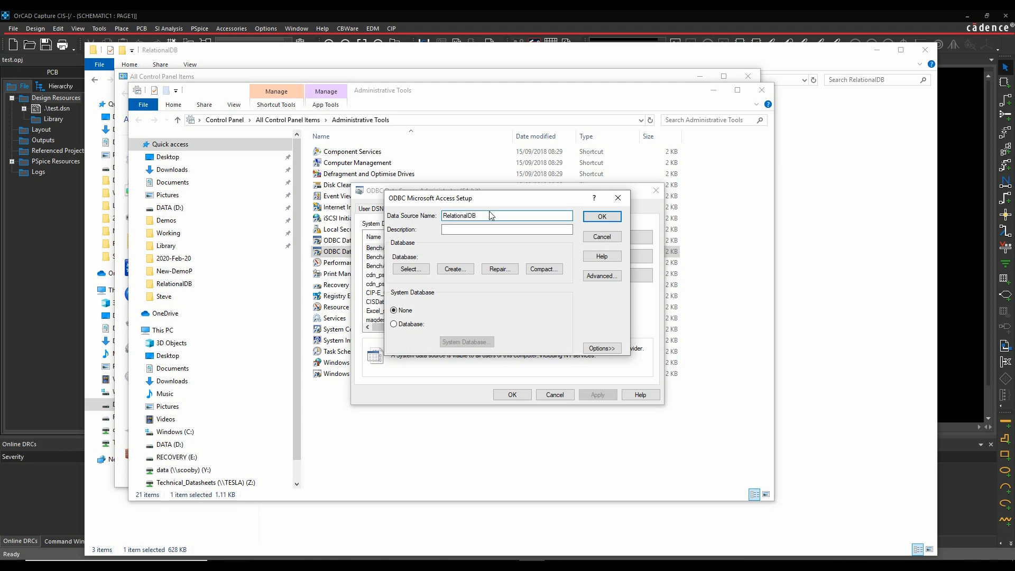
left_click(506, 229)
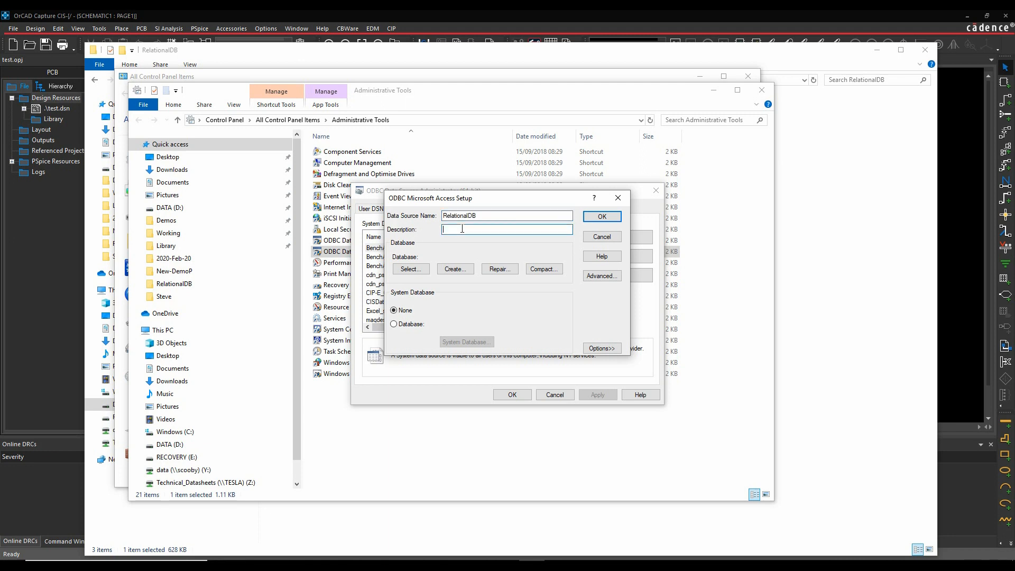
- Point the data source at D:\Demos\RelationalDB\relationaldb.accdb and confirm the file
left_click(410, 268)
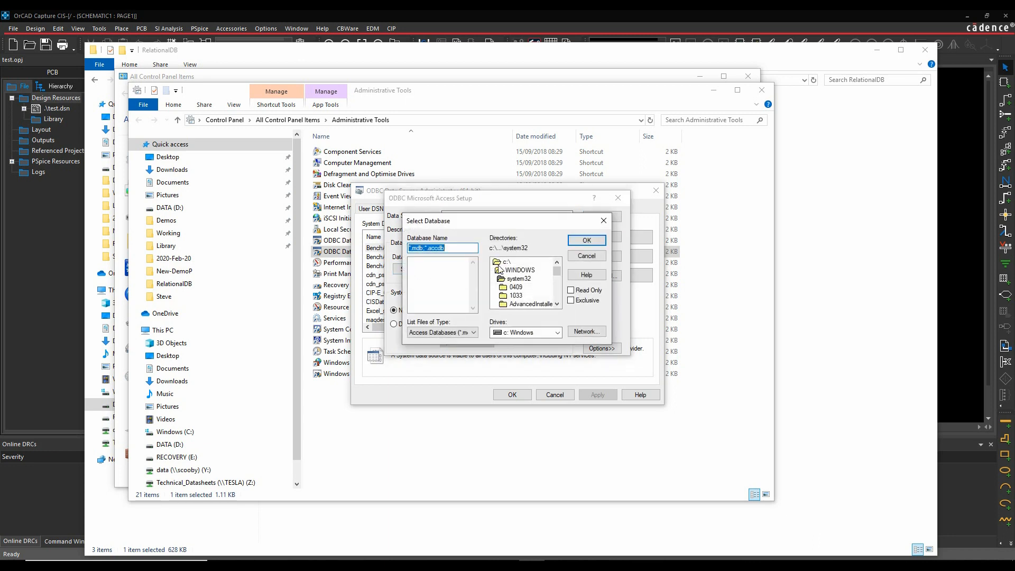
left_click(524, 332)
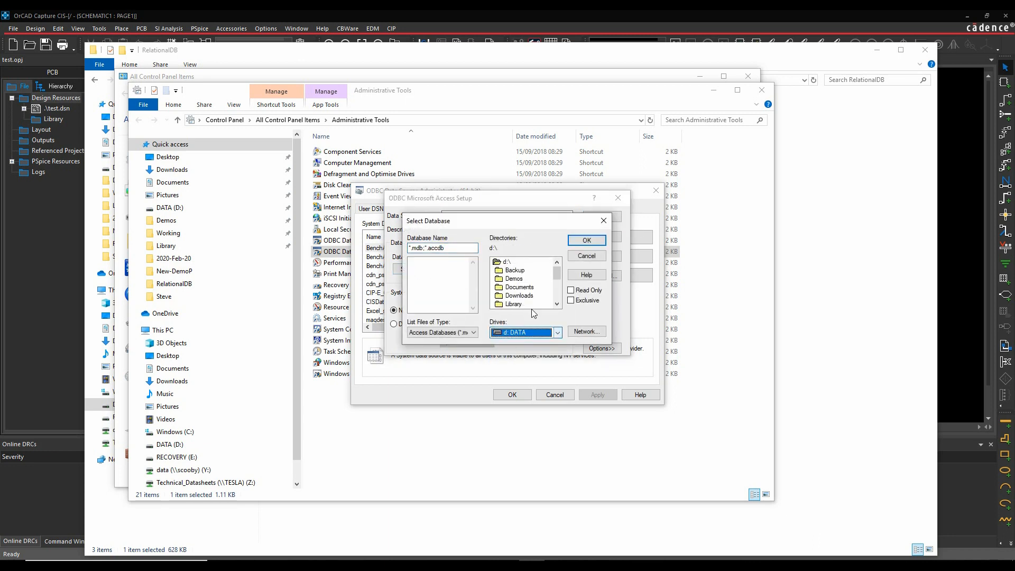
double_click(515, 278)
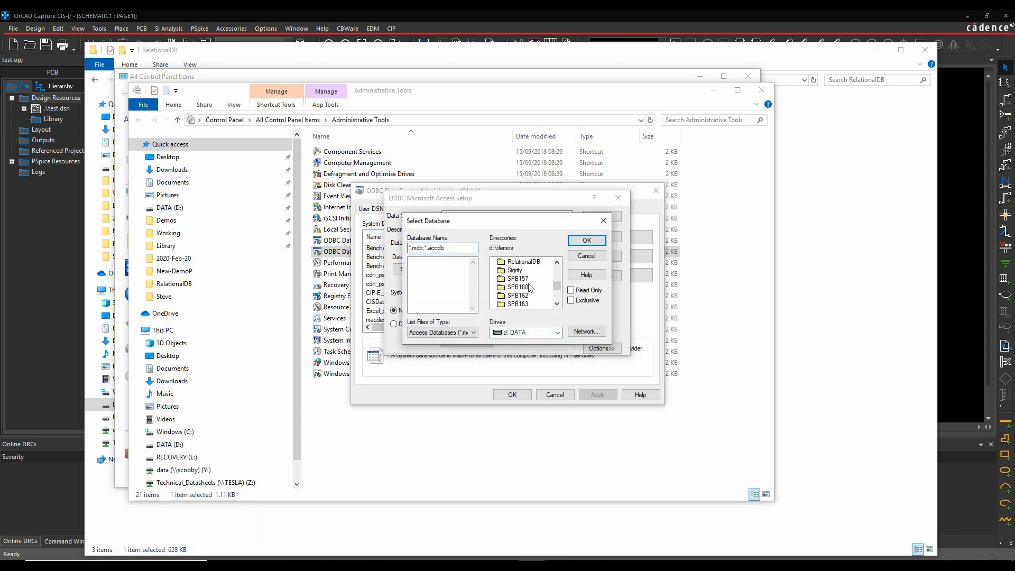
double_click(520, 261)
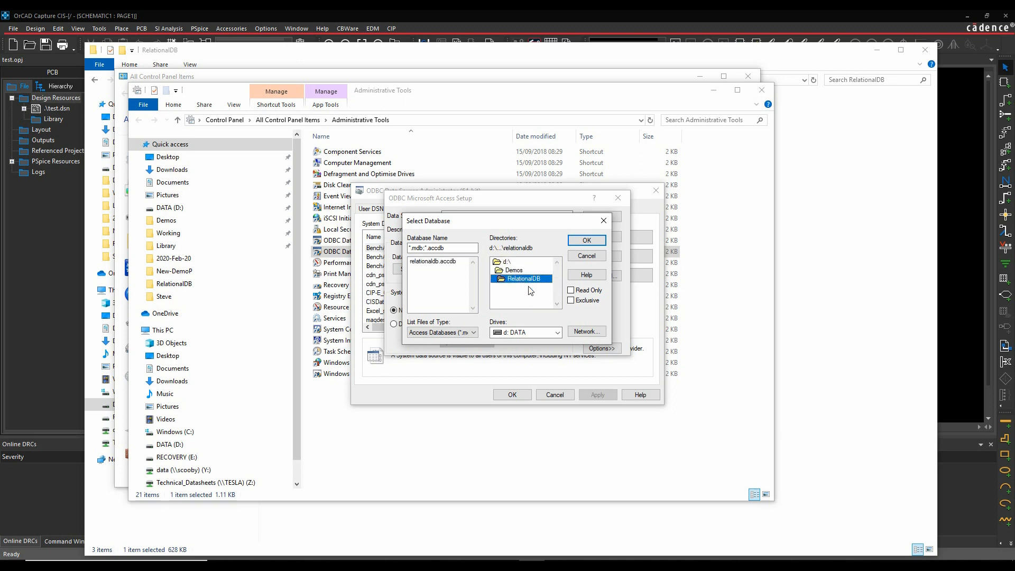
left_click(435, 261)
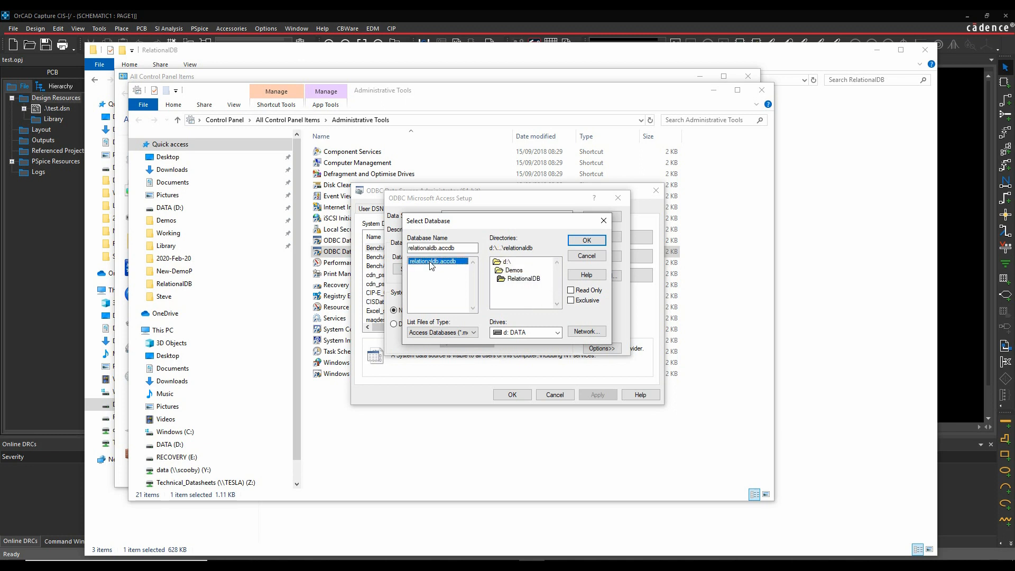
left_click(584, 240)
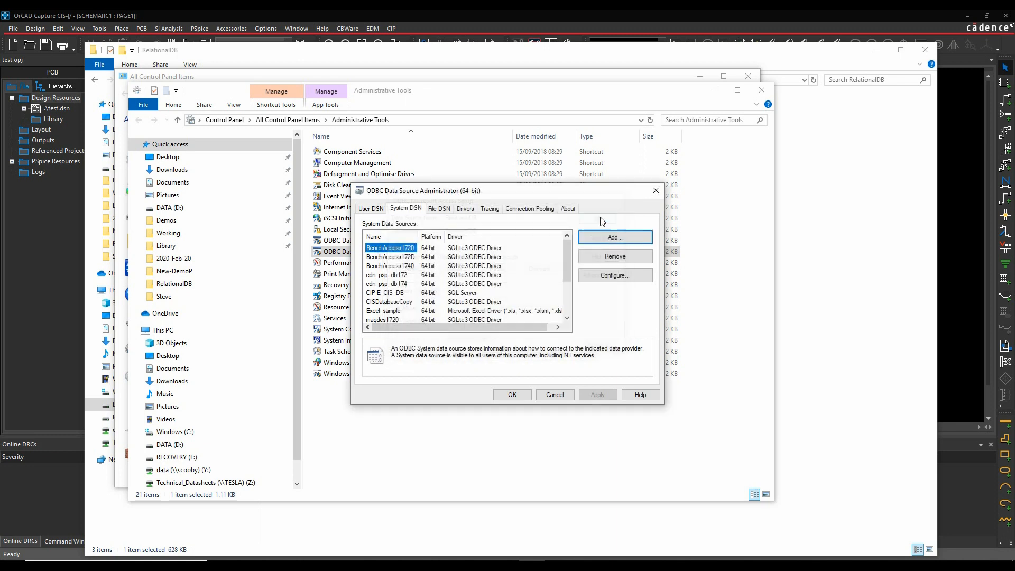
- Check RelationalDB in the System DSN list, then close Administrative Tools
scroll("down", 3)
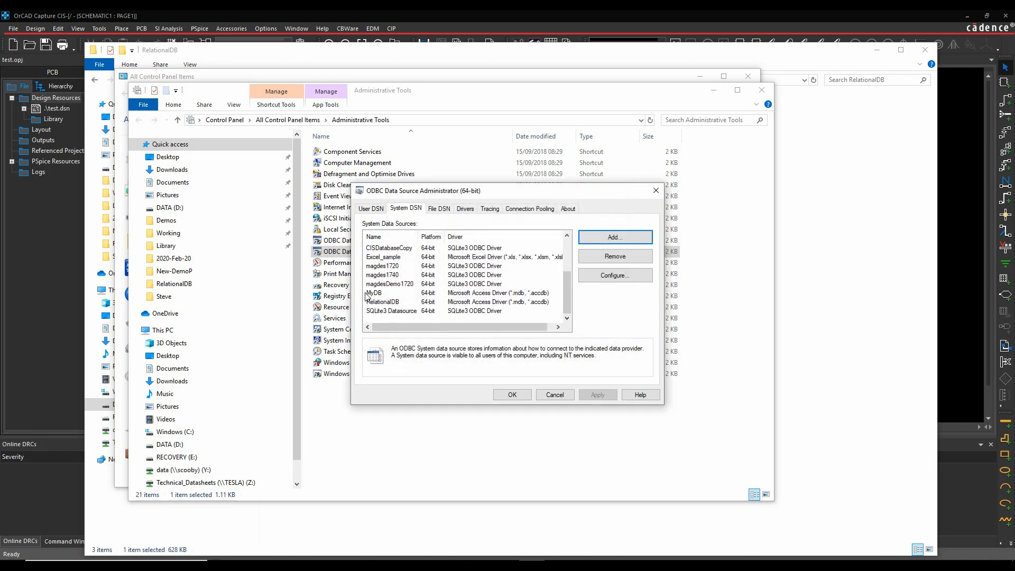
mouse_move(512, 304)
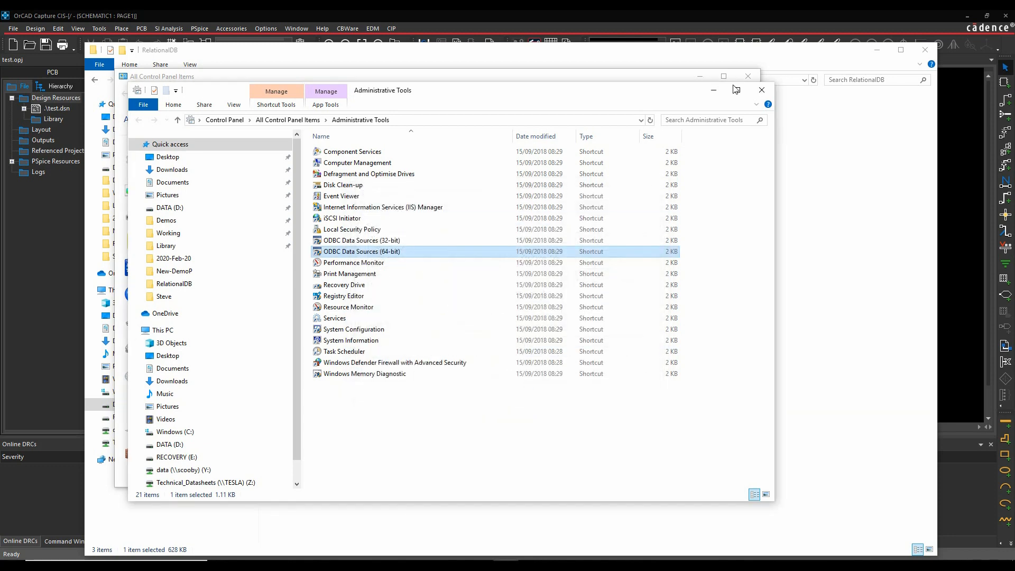
left_click(761, 89)
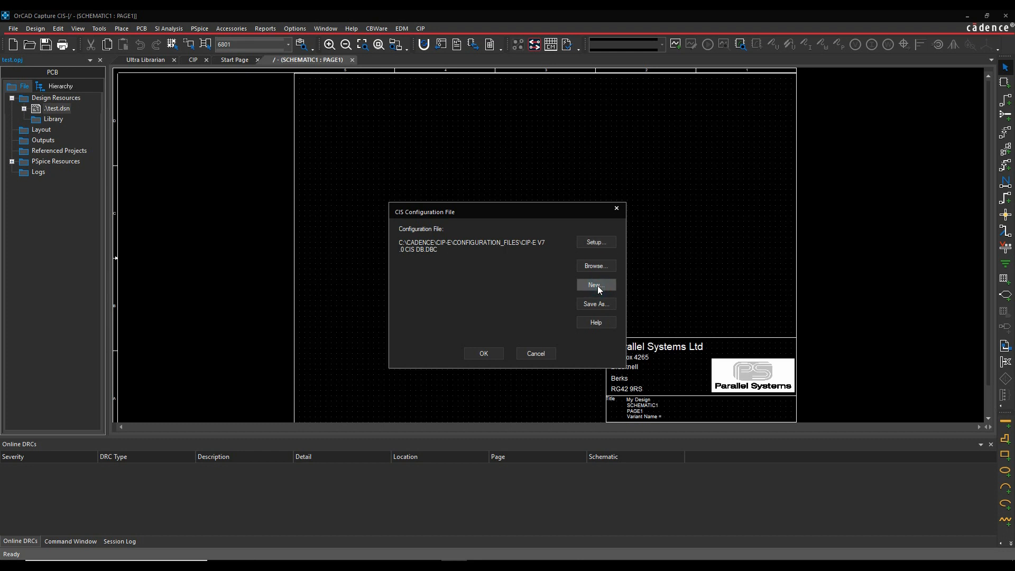
- Create a new CIS configuration on the RelationalDB data source and tick the Resistors table
left_click(594, 285)
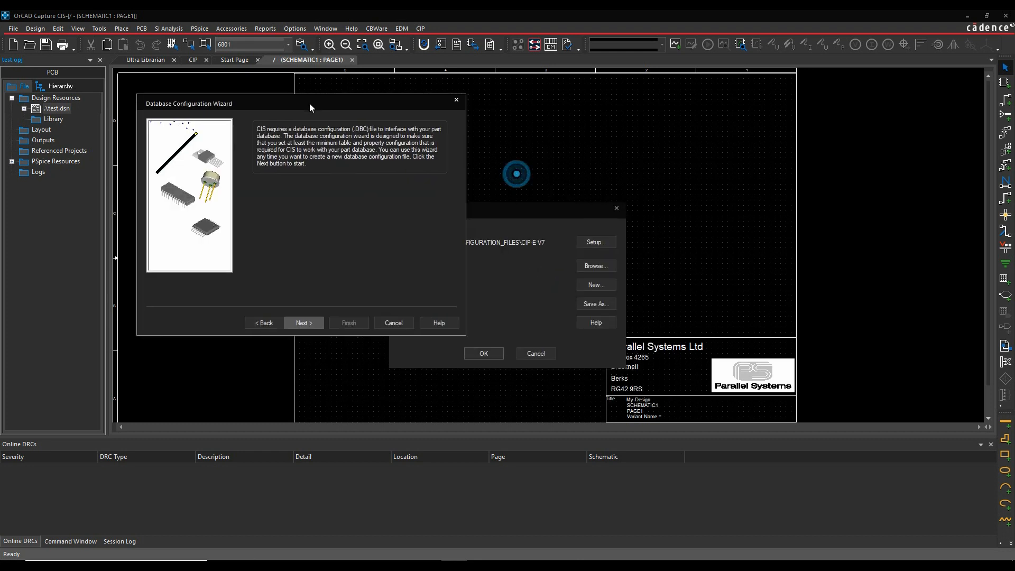
left_click(303, 323)
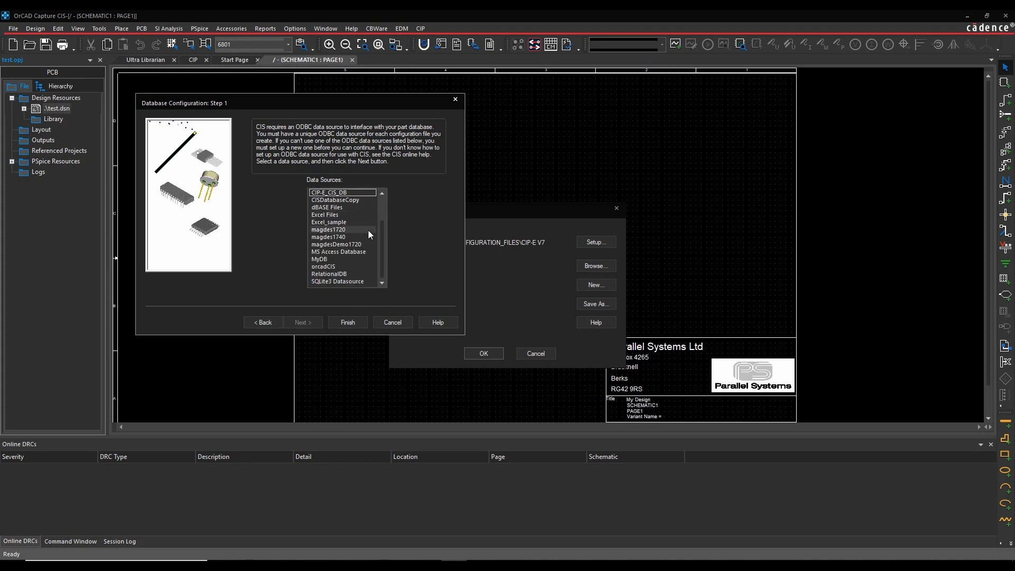
left_click(328, 274)
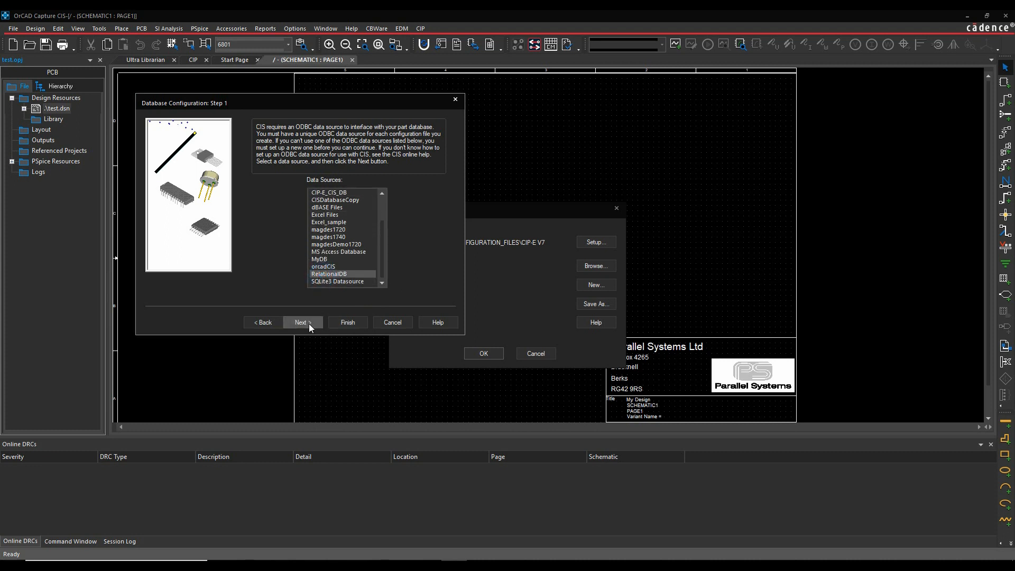
left_click(301, 323)
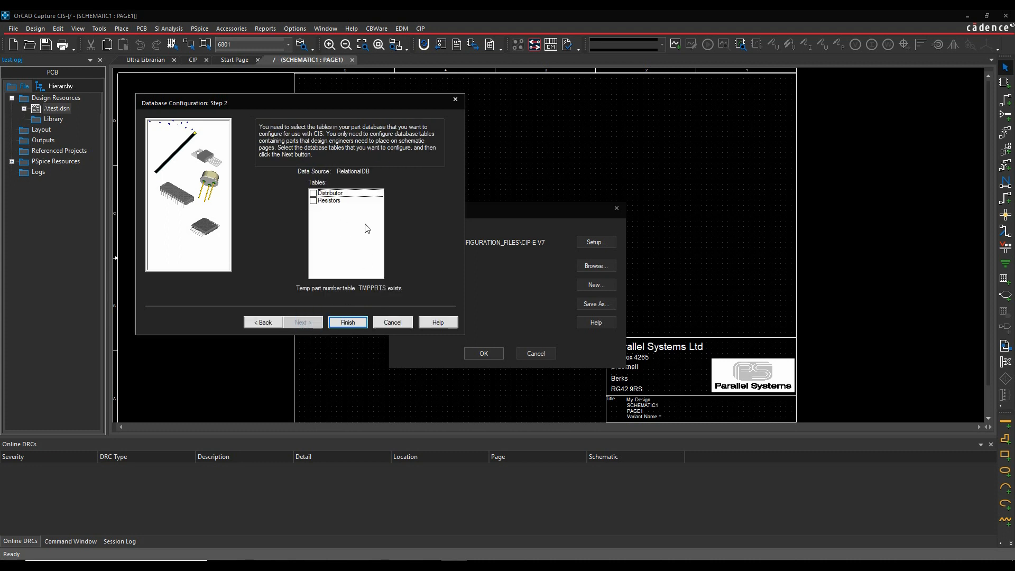
mouse_move(342, 206)
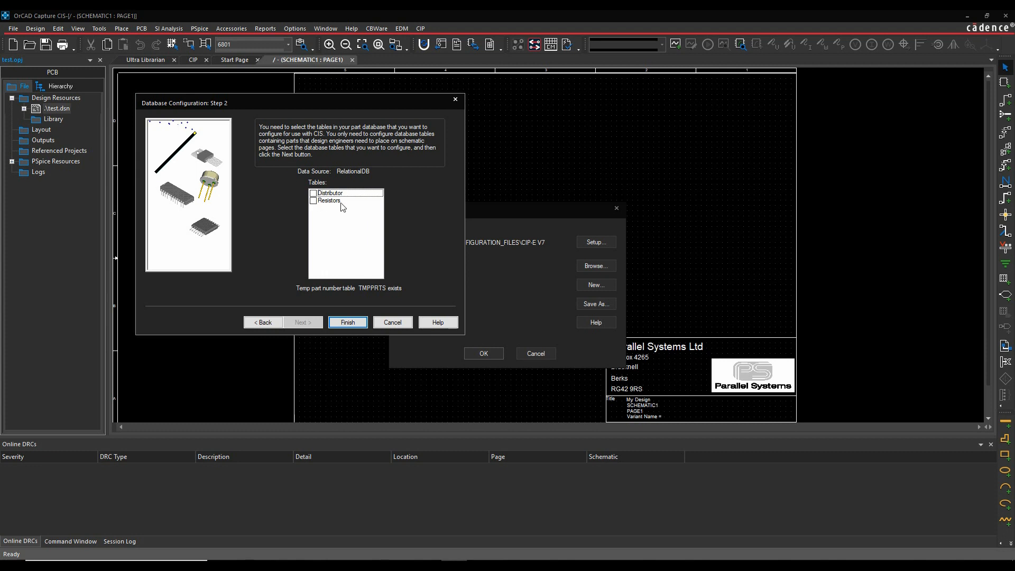
mouse_move(347, 195)
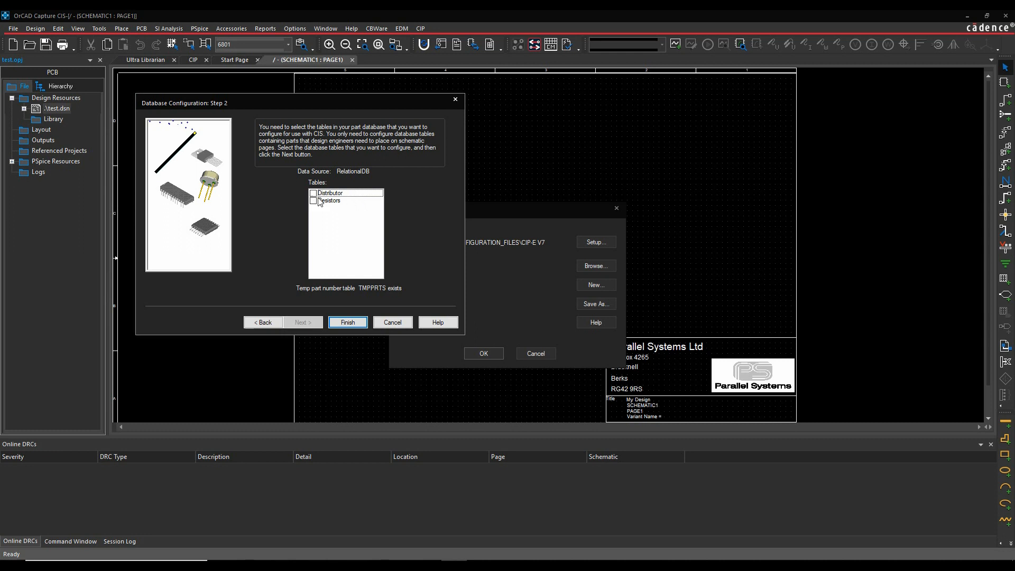
mouse_move(331, 211)
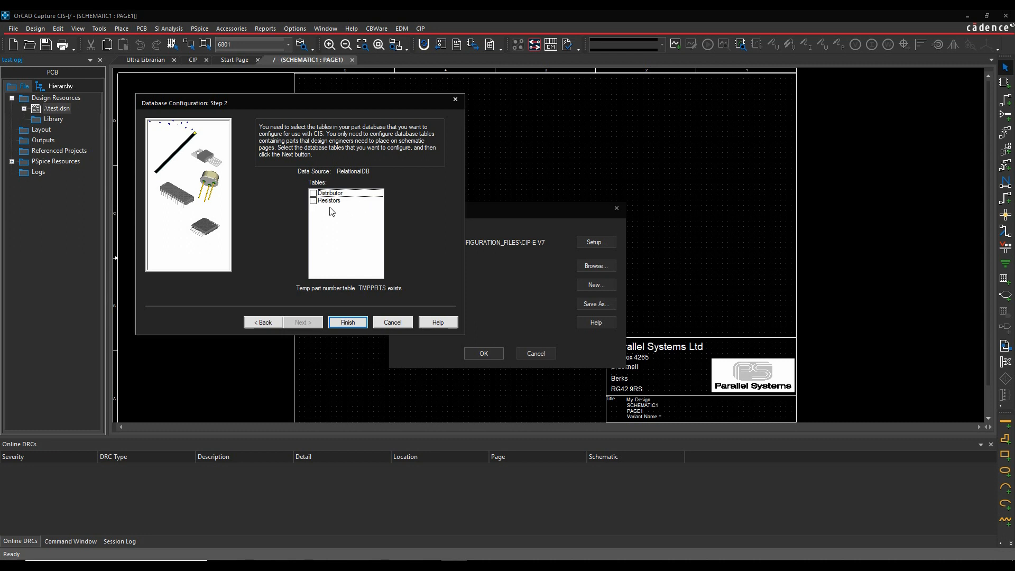
left_click(314, 200)
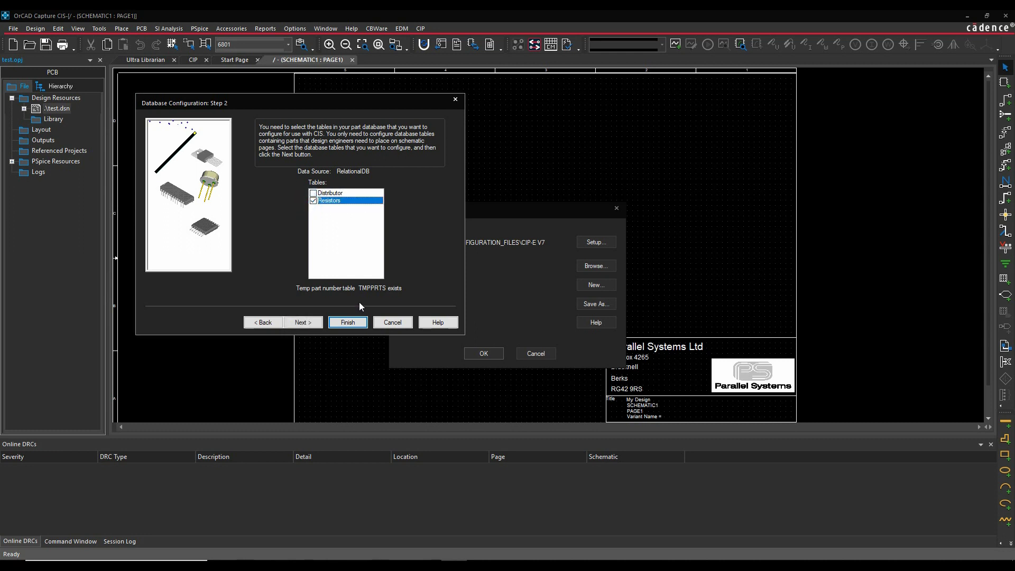
- Assign Part_Number, Value, Part_Type, Schematic_Part and PCB_Footprint mappings through wizard steps 3-5
left_click(301, 323)
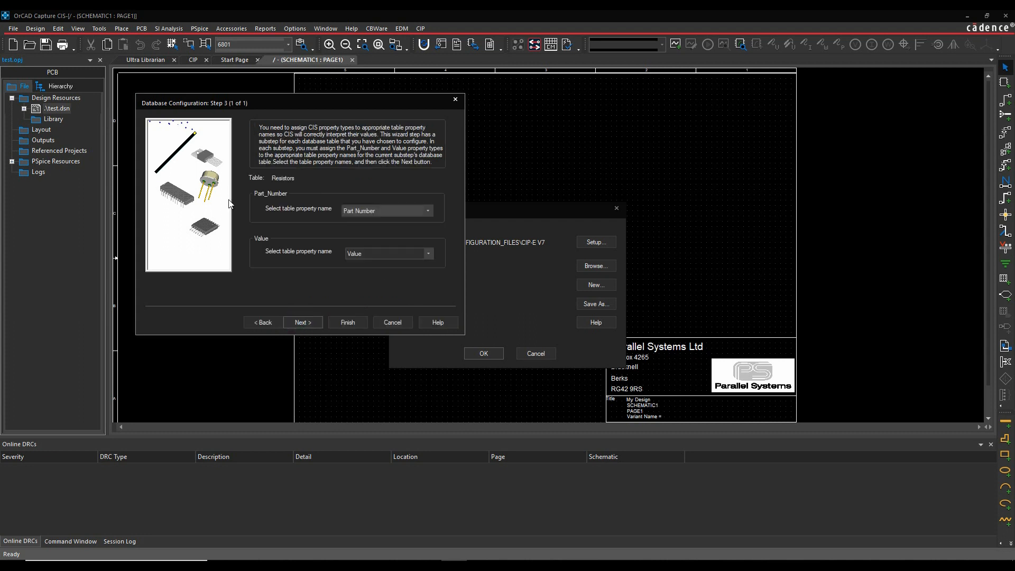
mouse_move(278, 217)
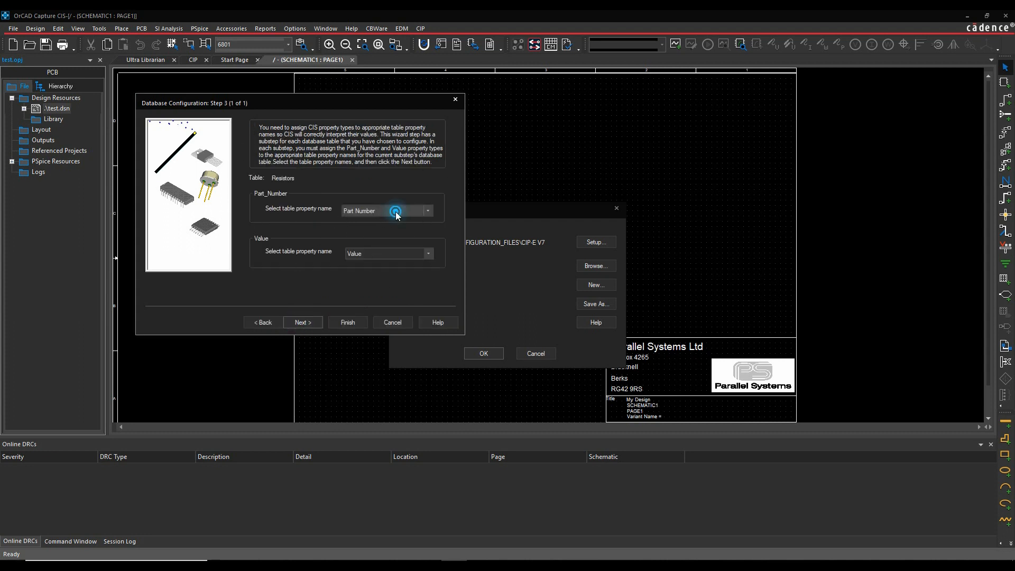
left_click(426, 211)
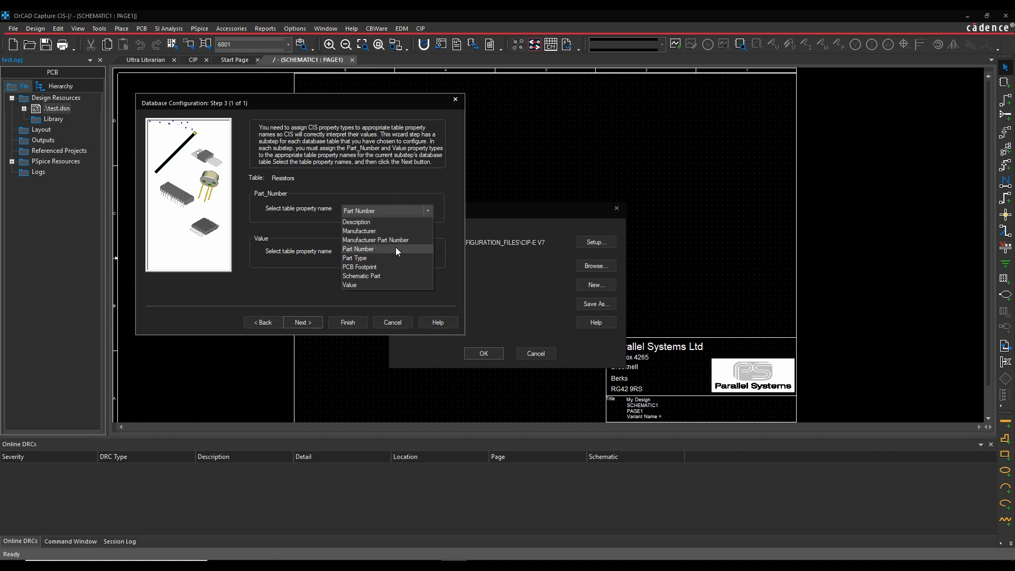
mouse_move(385, 255)
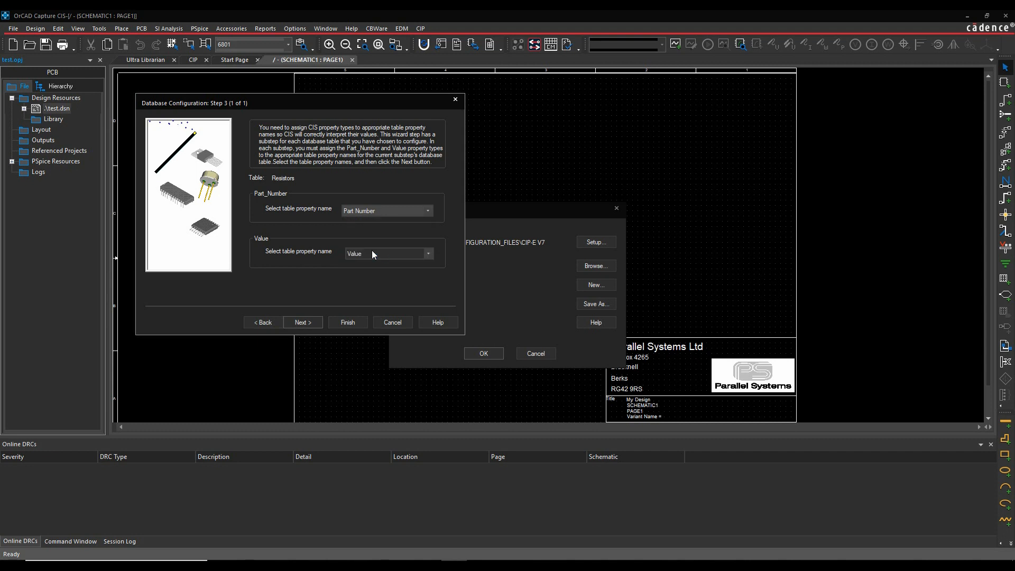
left_click(303, 321)
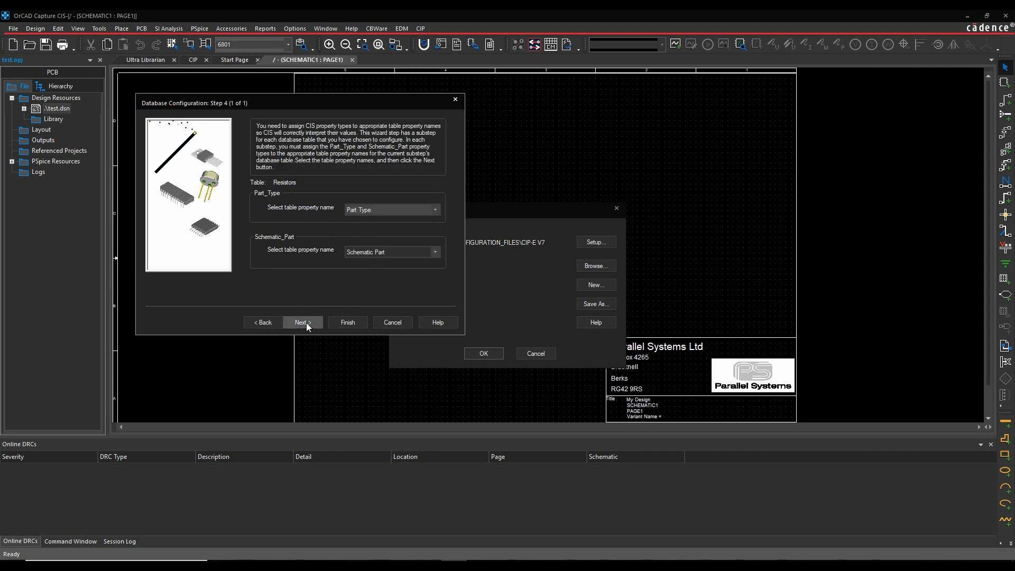
left_click(303, 322)
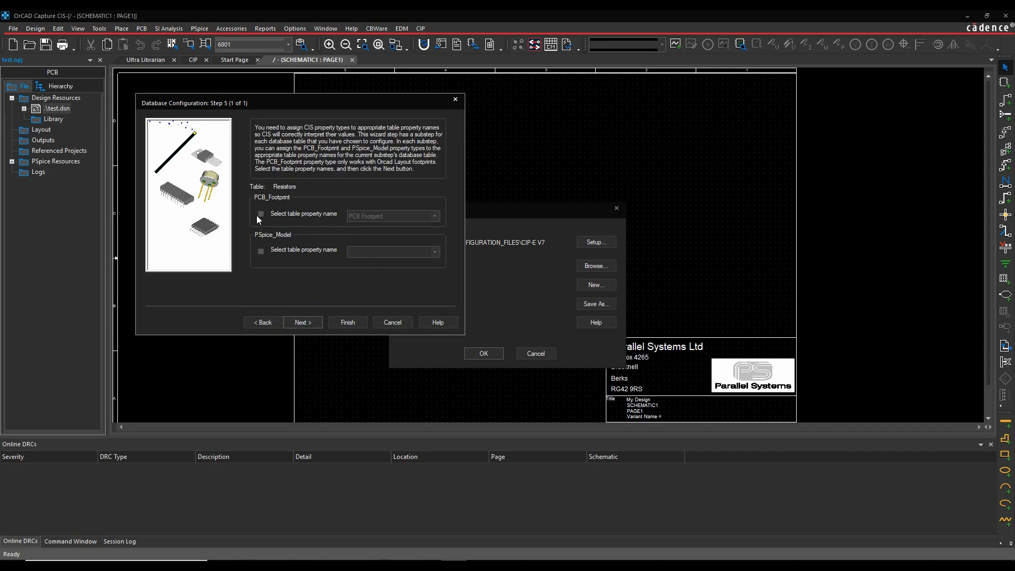
left_click(260, 213)
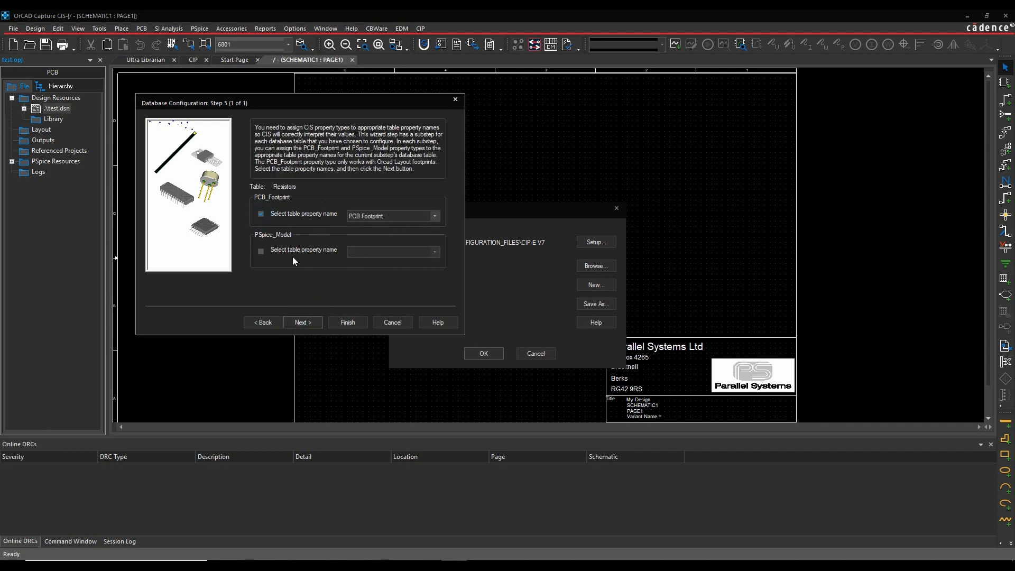
mouse_move(302, 321)
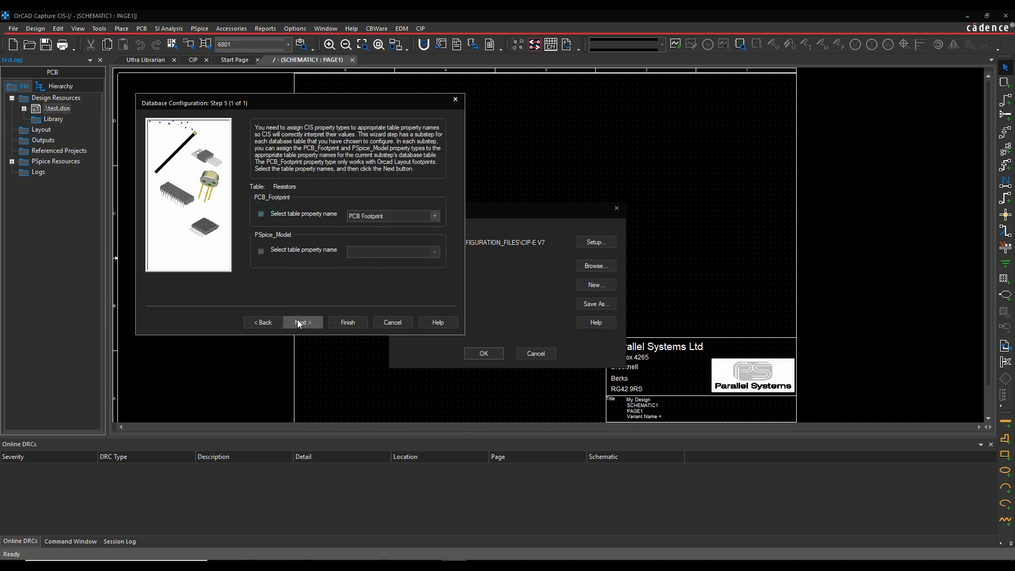
left_click(302, 322)
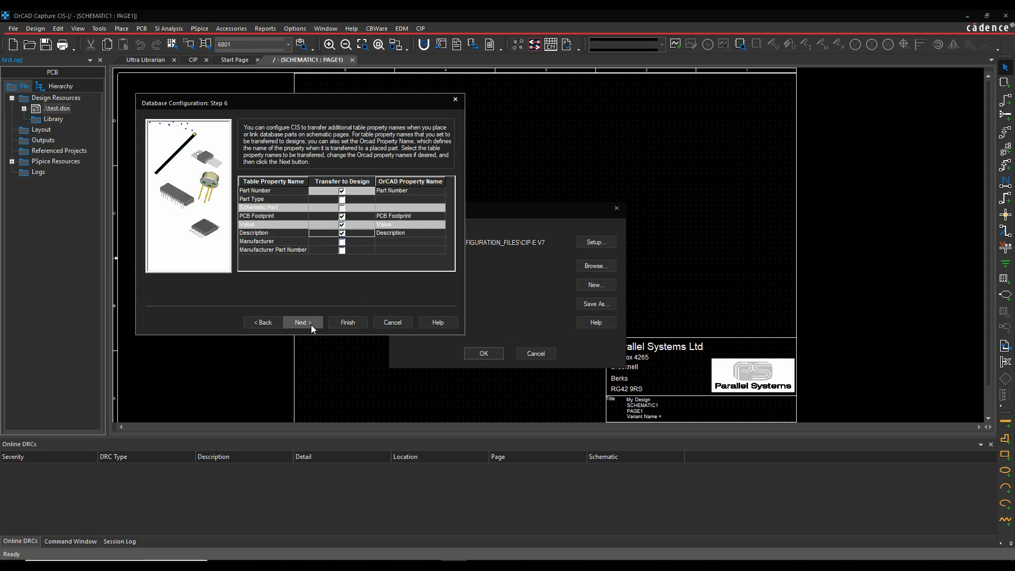
- Advance through steps 6-9 keeping Value keyed, finish, and bring up Configure Database via Setup
left_click(302, 322)
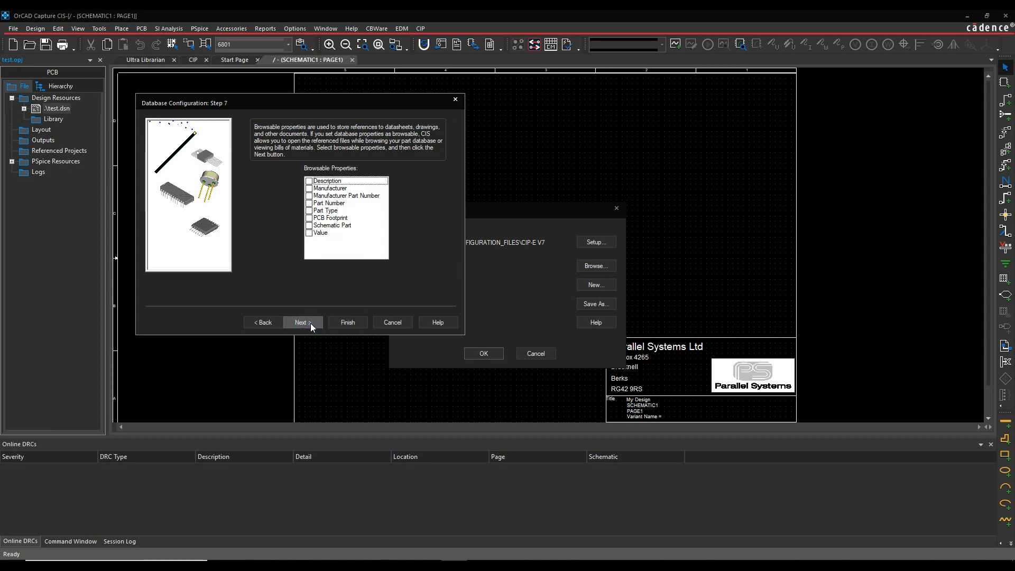
mouse_move(250, 258)
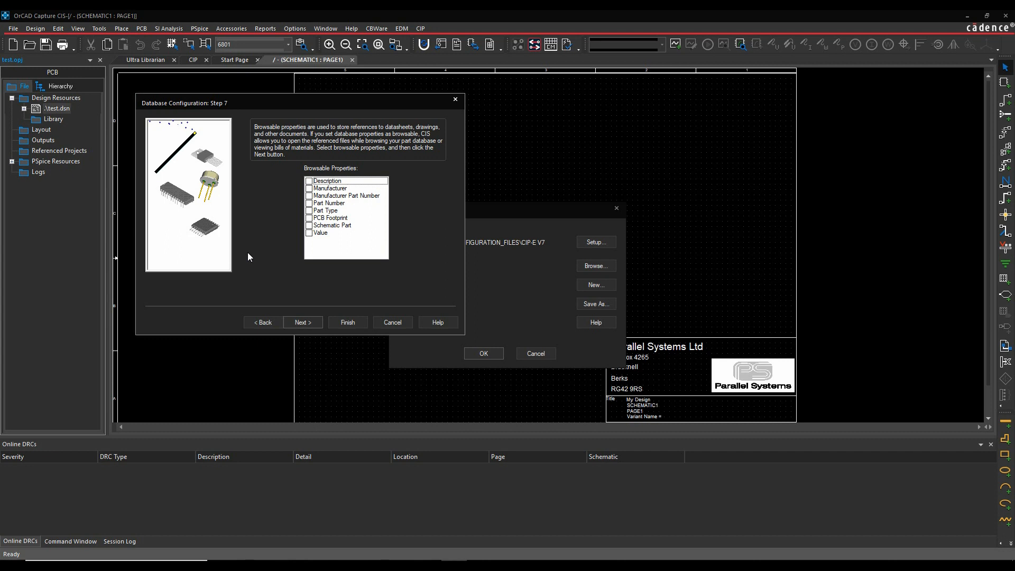
mouse_move(235, 260)
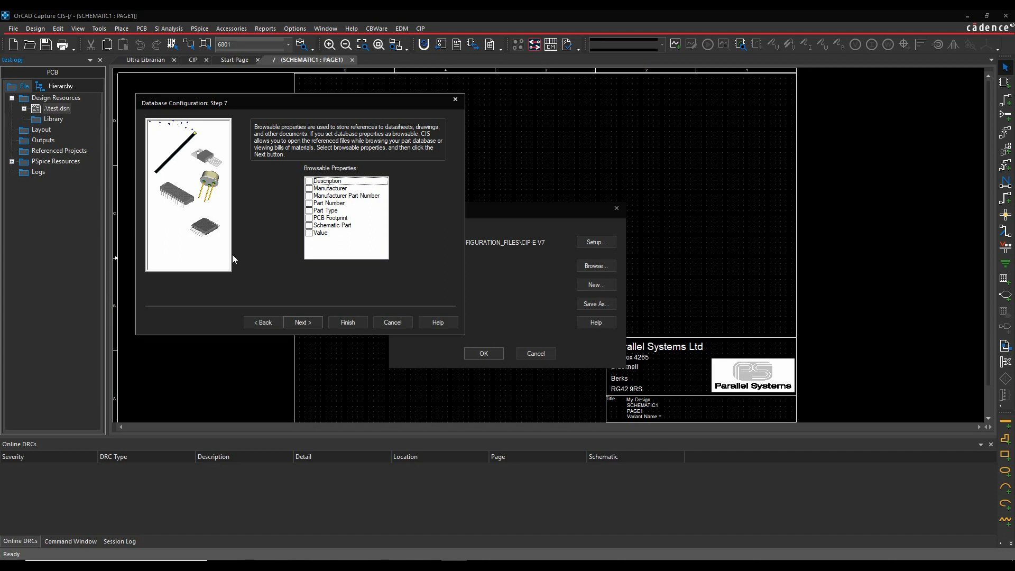
mouse_move(269, 257)
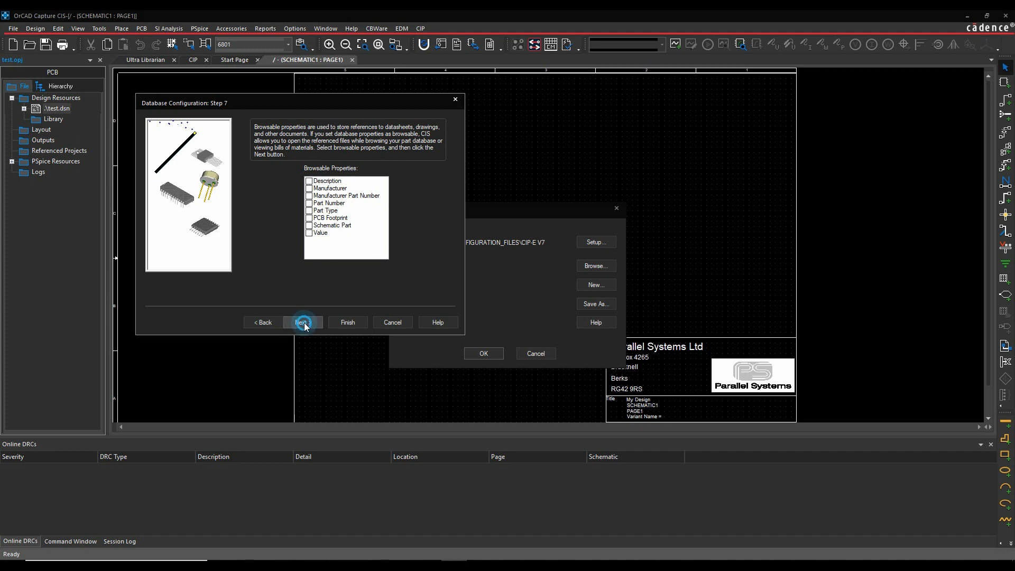
left_click(302, 322)
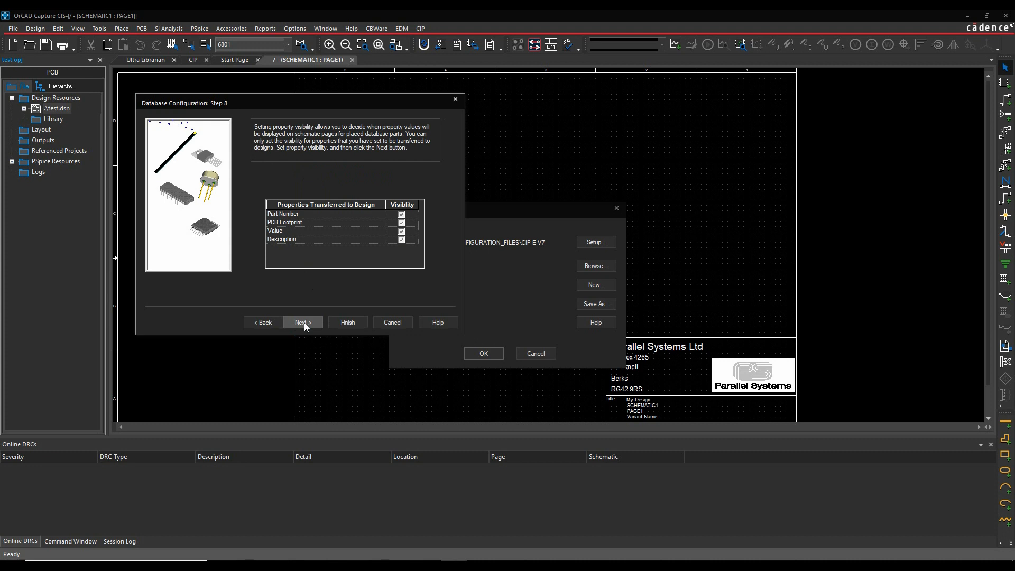
mouse_move(310, 325)
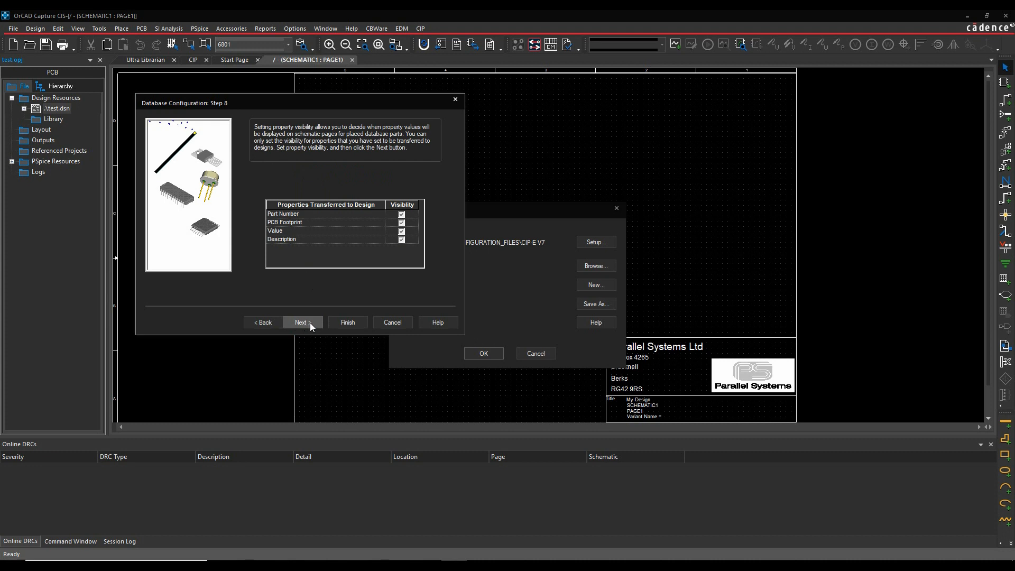
left_click(301, 323)
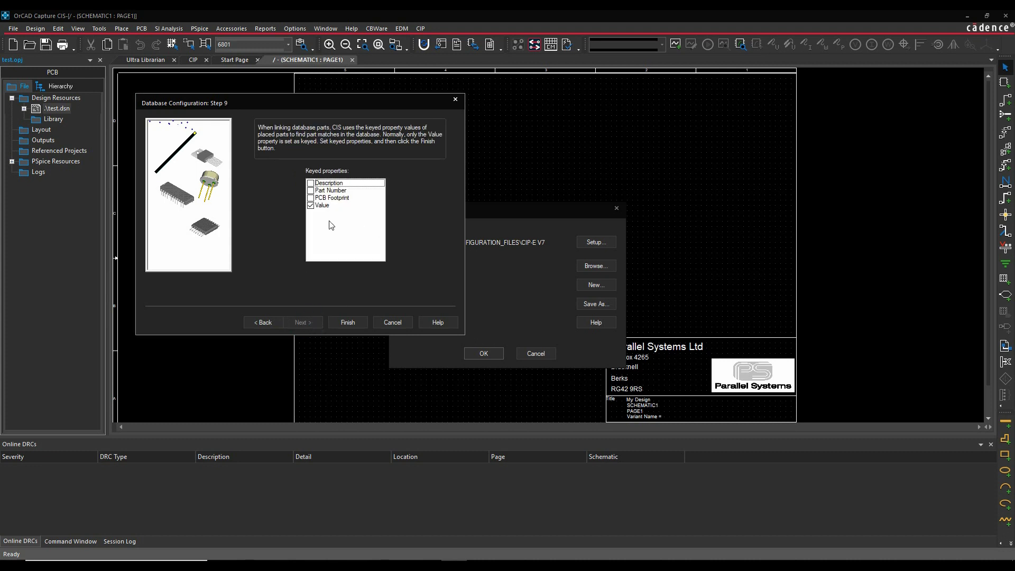
mouse_move(333, 229)
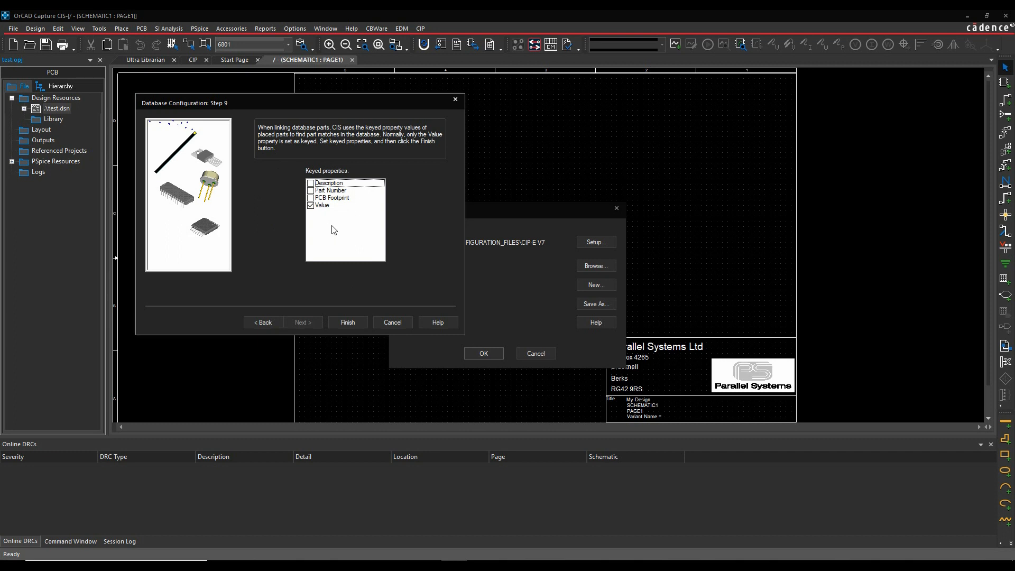
mouse_move(347, 219)
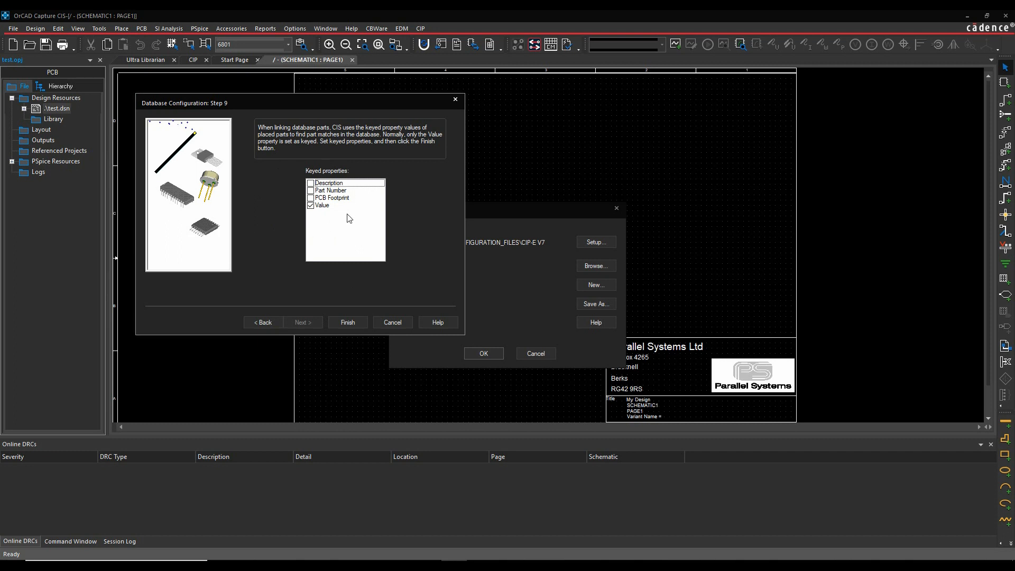
mouse_move(348, 321)
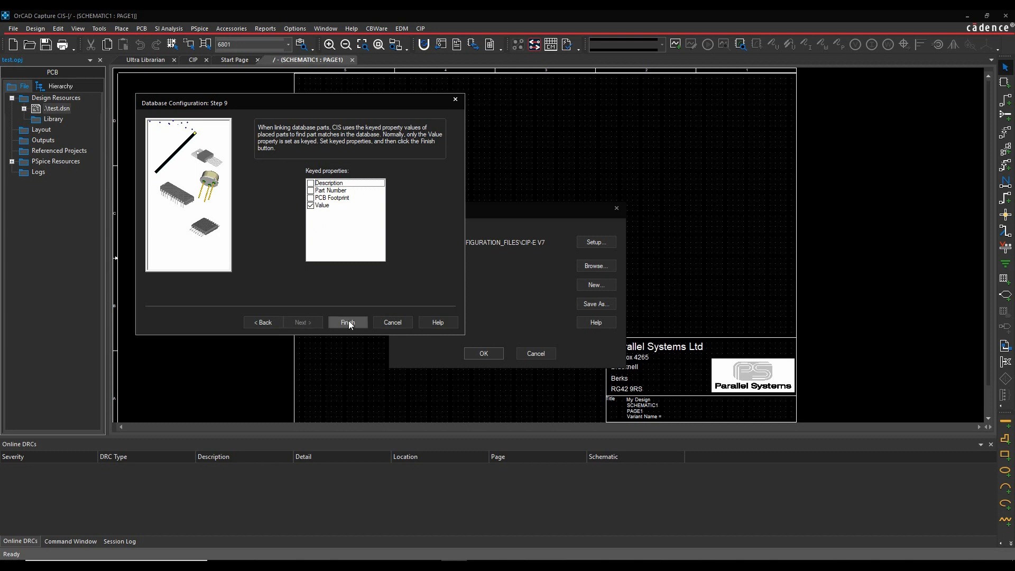
left_click(347, 322)
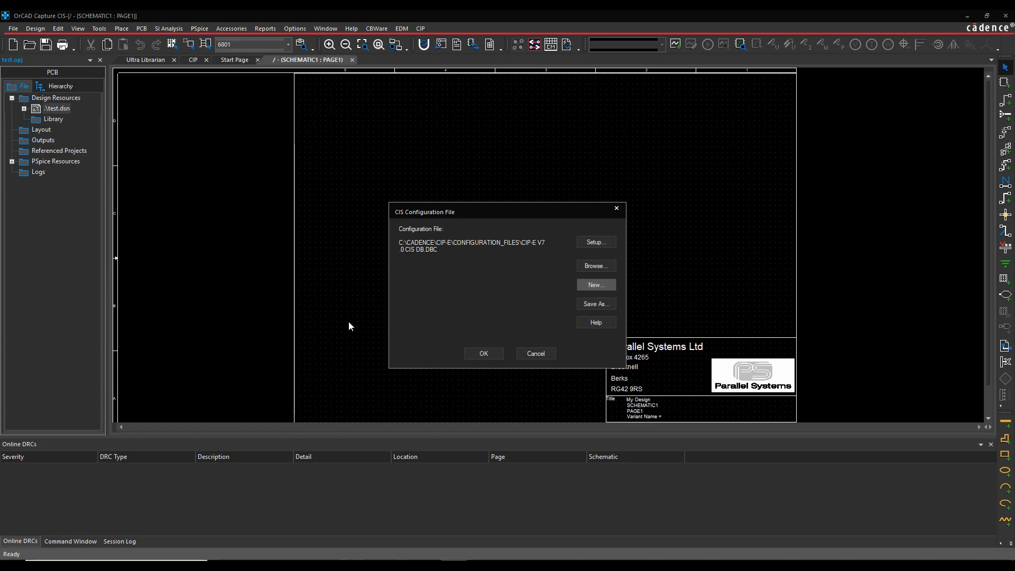
left_click(594, 241)
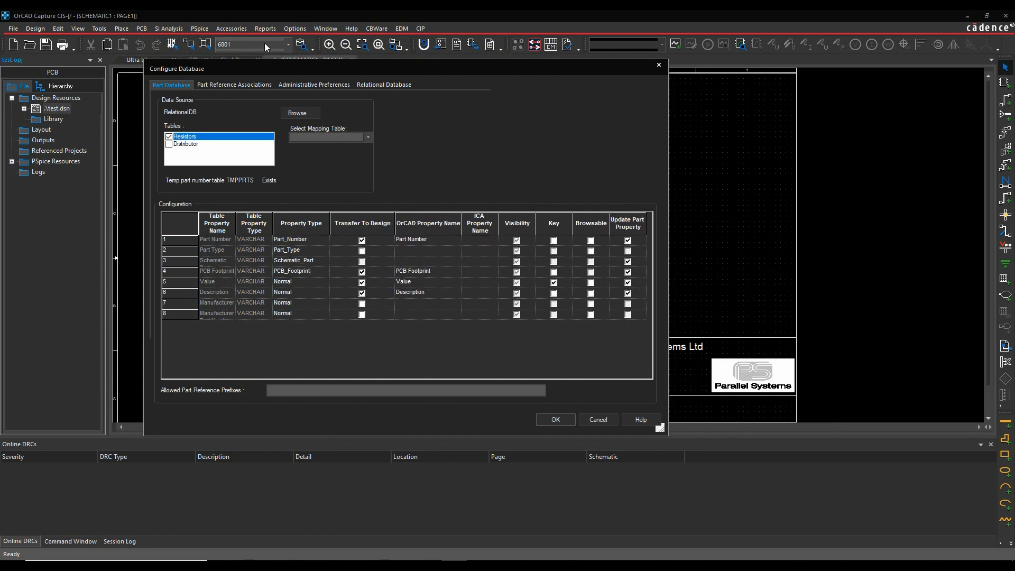
- Set the Part Not Present display value to DNI in Administrative Preferences
left_click(314, 85)
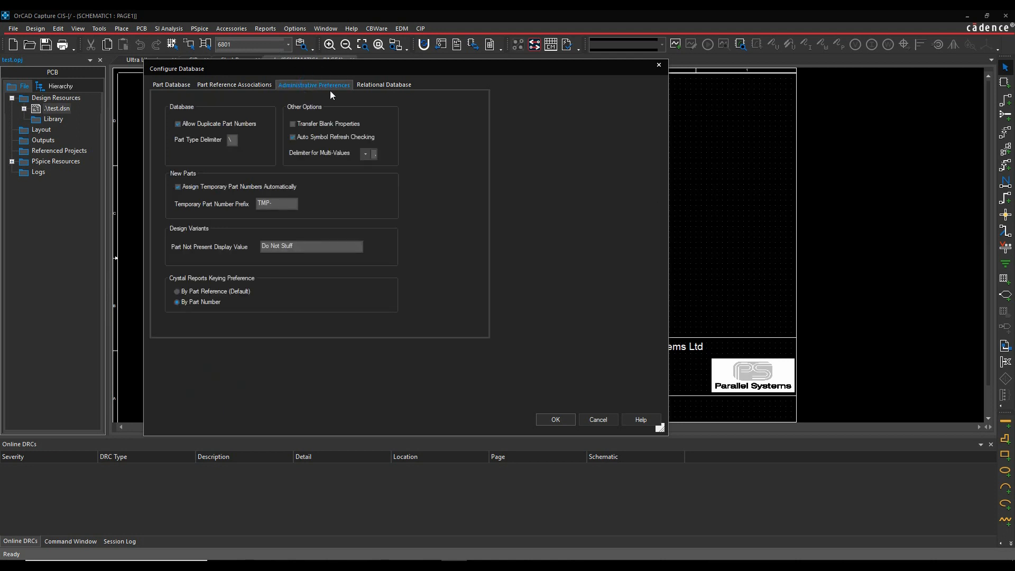
mouse_move(296, 220)
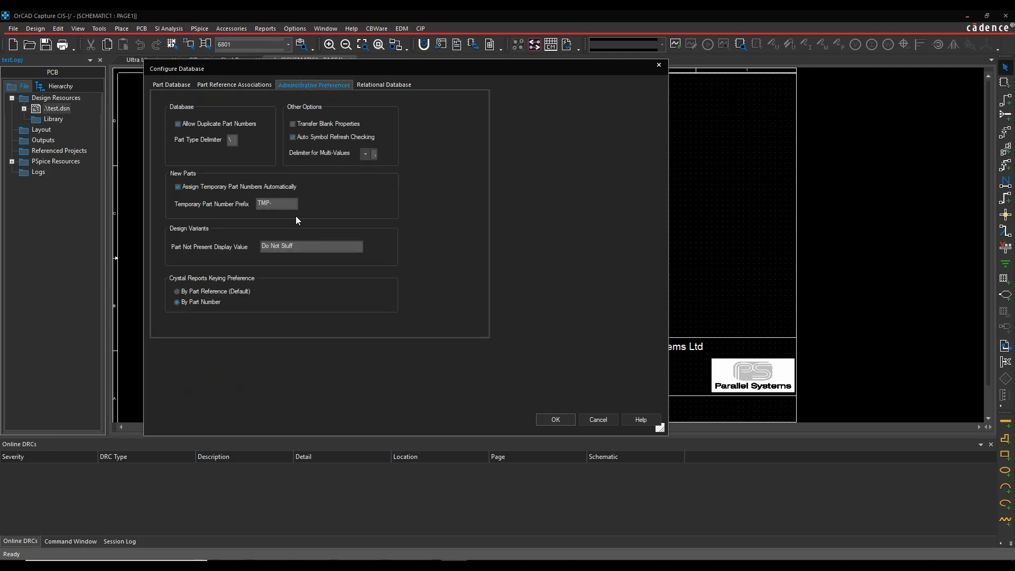
mouse_move(215, 225)
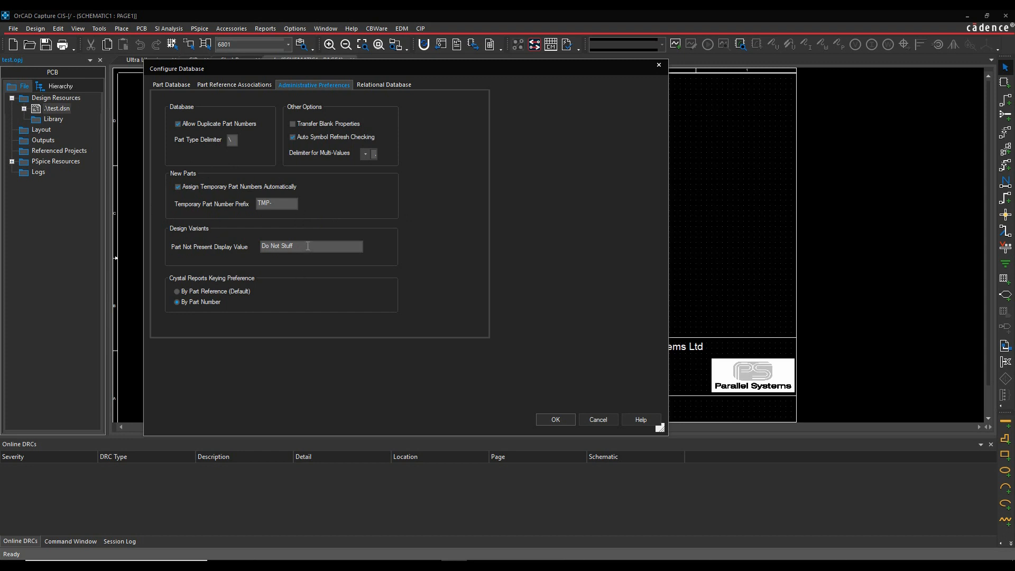
triple_click(310, 245)
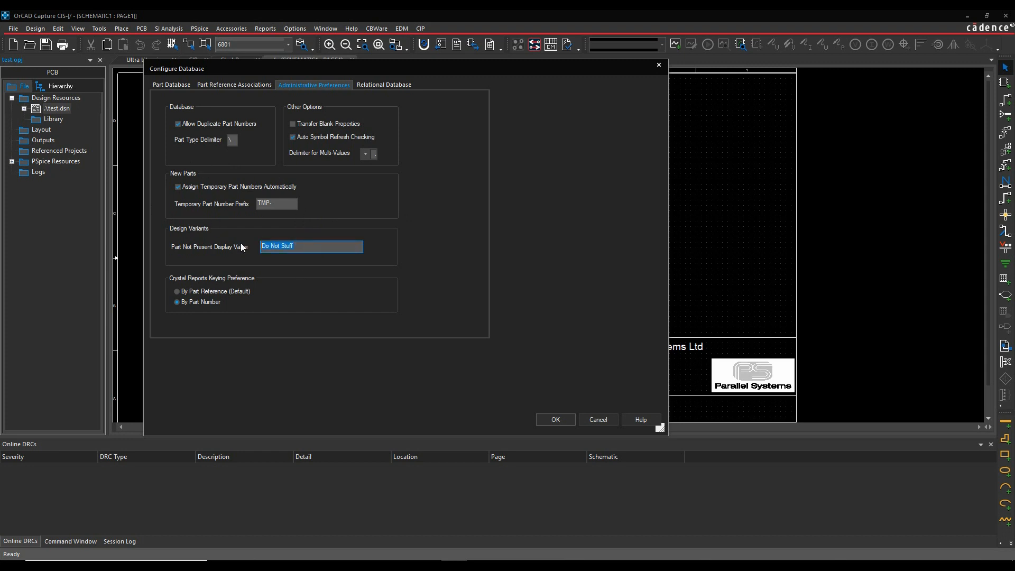
type("DNI")
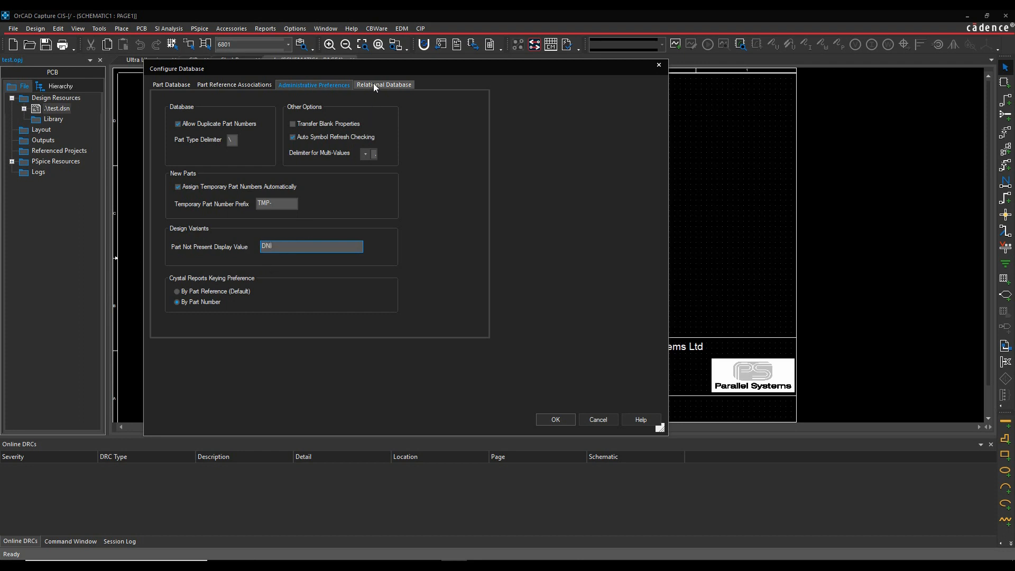
- Choose the primary key for the Resistors table in the Relational Database settings
left_click(383, 85)
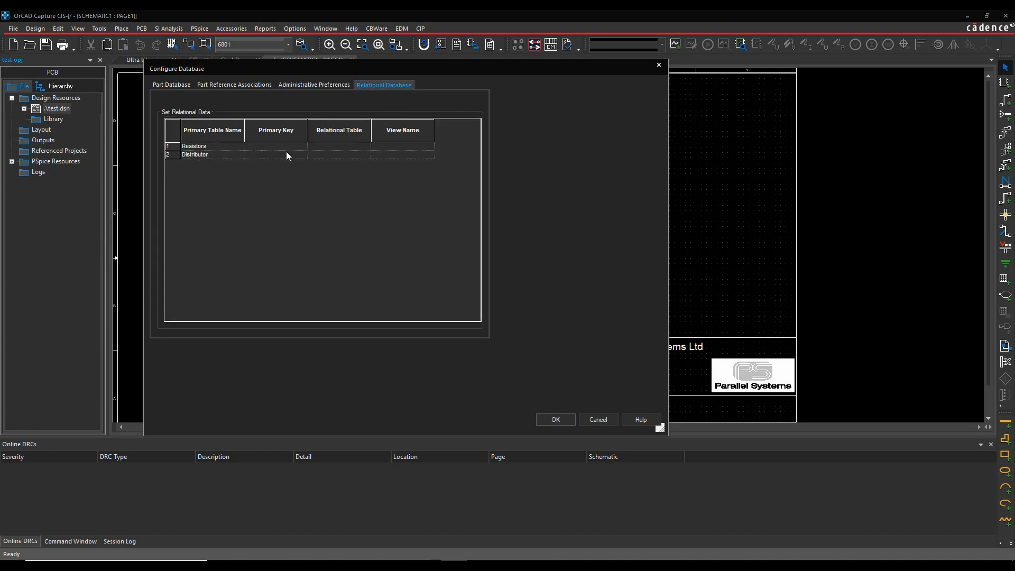
left_click(300, 146)
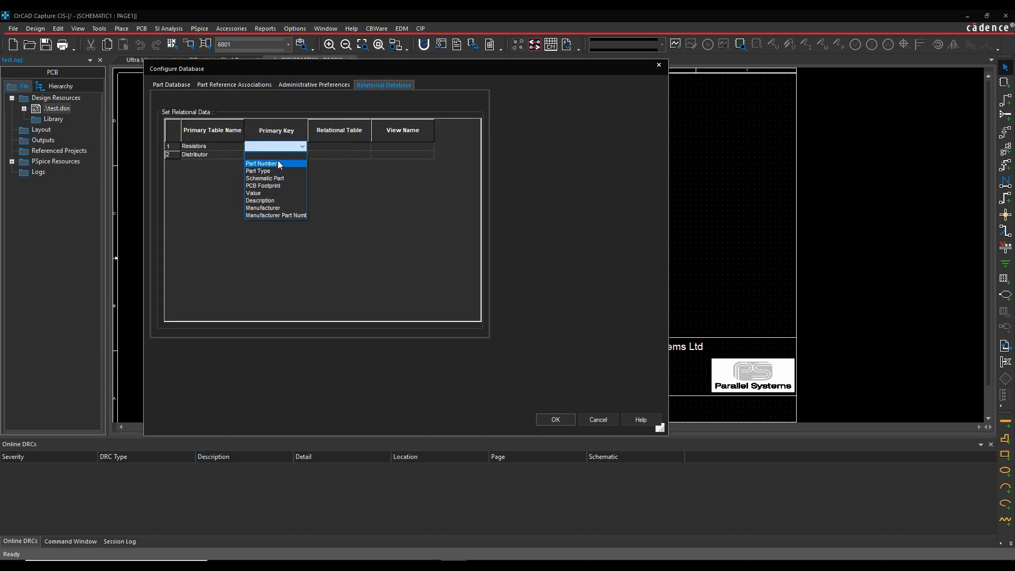
left_click(261, 163)
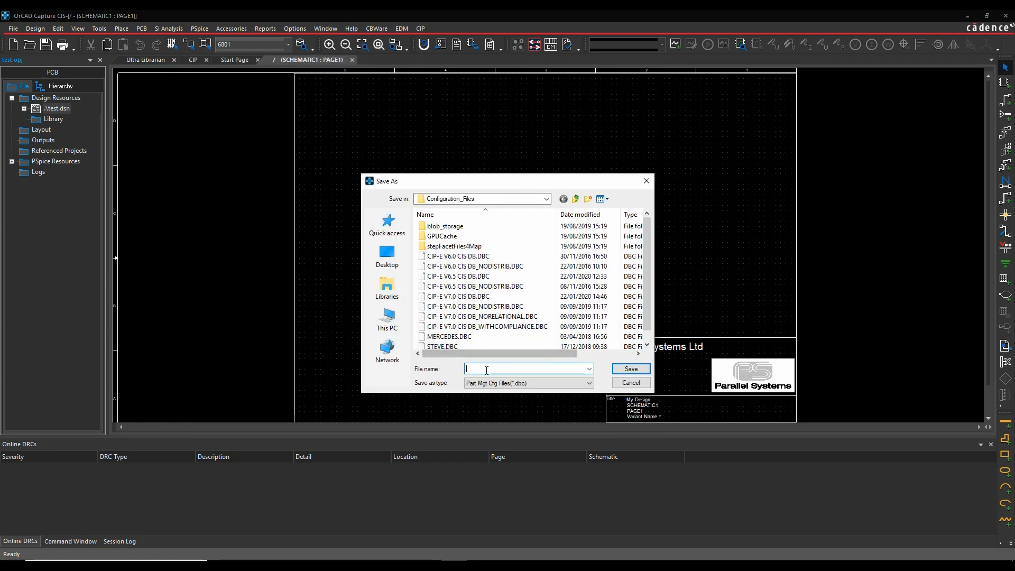
- Save the configuration as STEVE.DBC in Demos\RelationalDB and confirm it as the project's CIS file
left_click(546, 199)
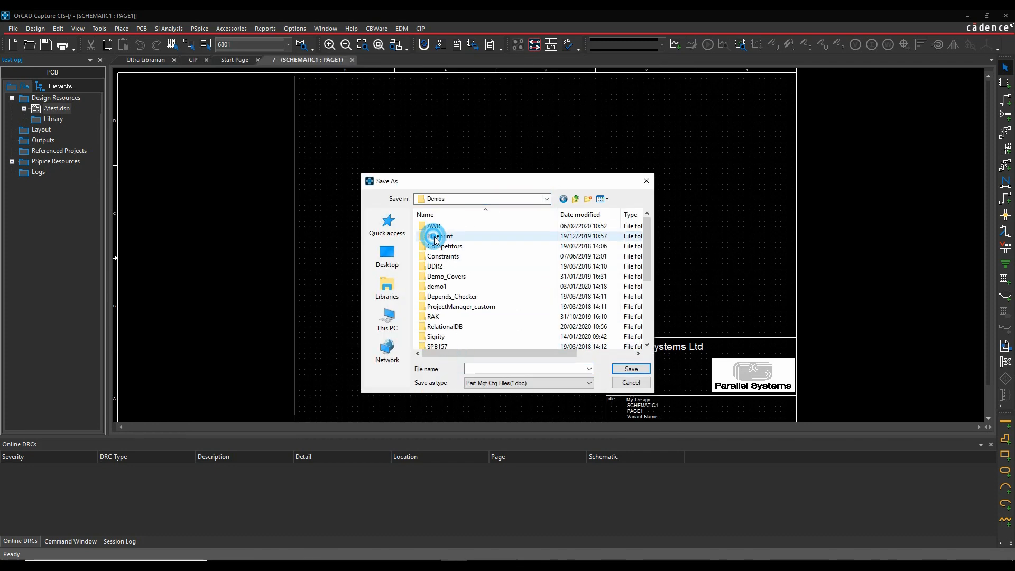
double_click(443, 327)
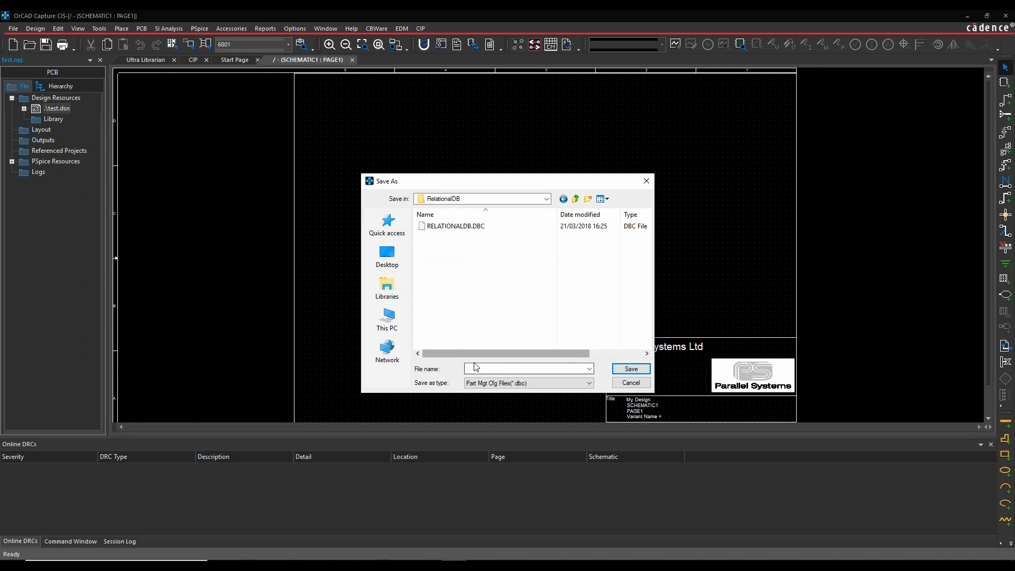
type("steve")
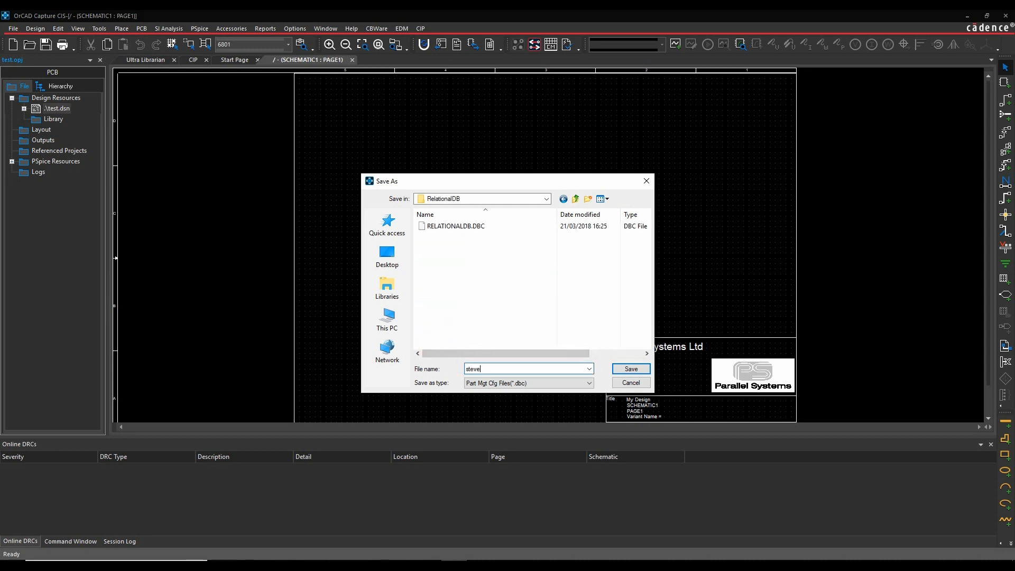
left_click(628, 368)
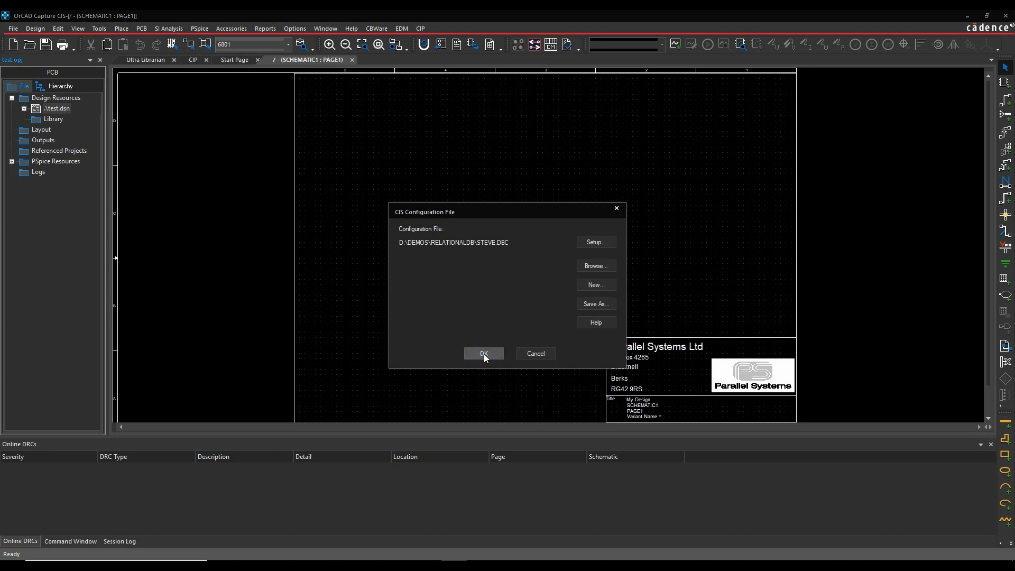
left_click(483, 353)
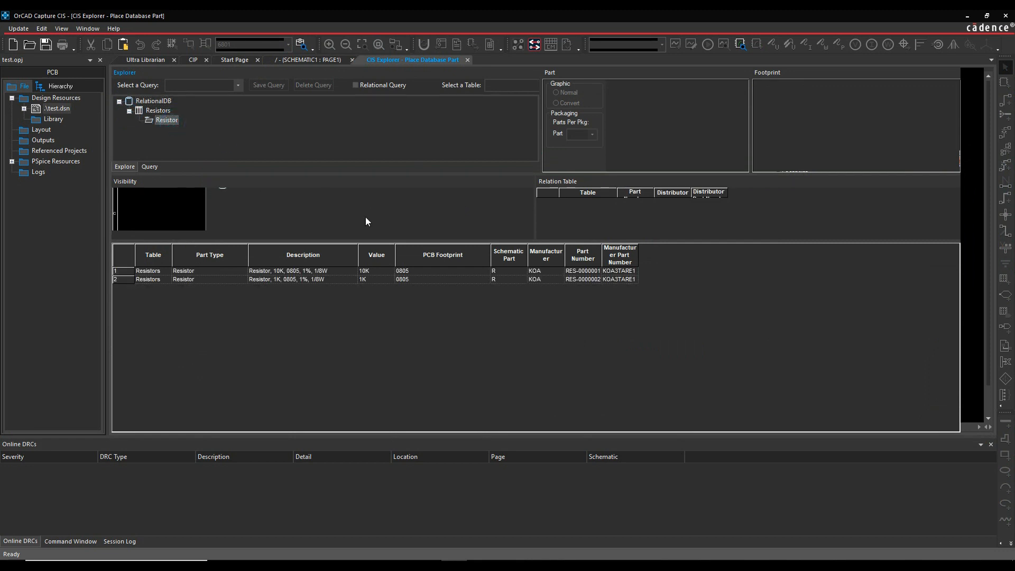
- Preview the 10K and 1K resistor rows, then place 10K resistors R1–R3 and 1K resistors R4–R6
left_click(279, 271)
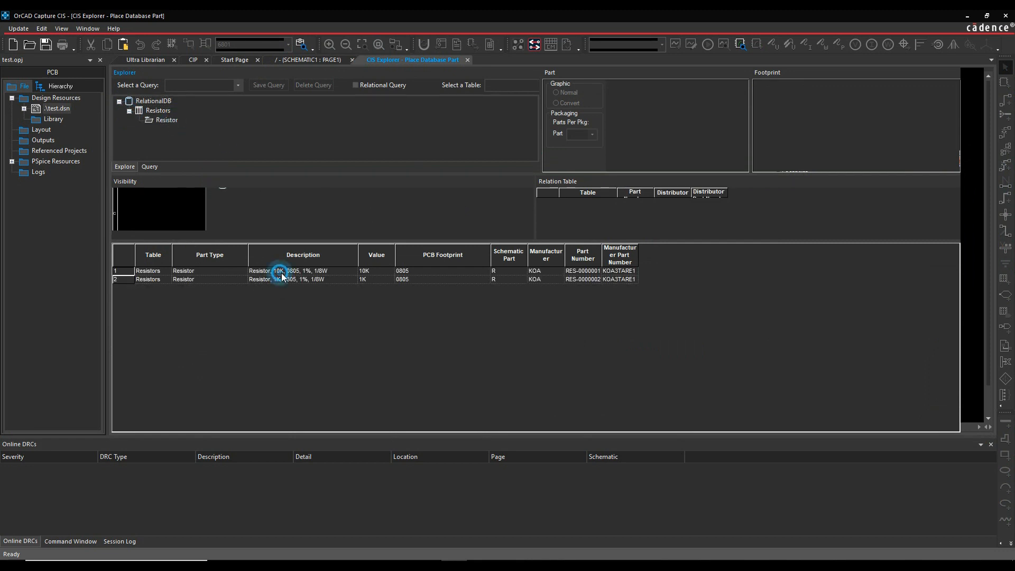
left_click(259, 271)
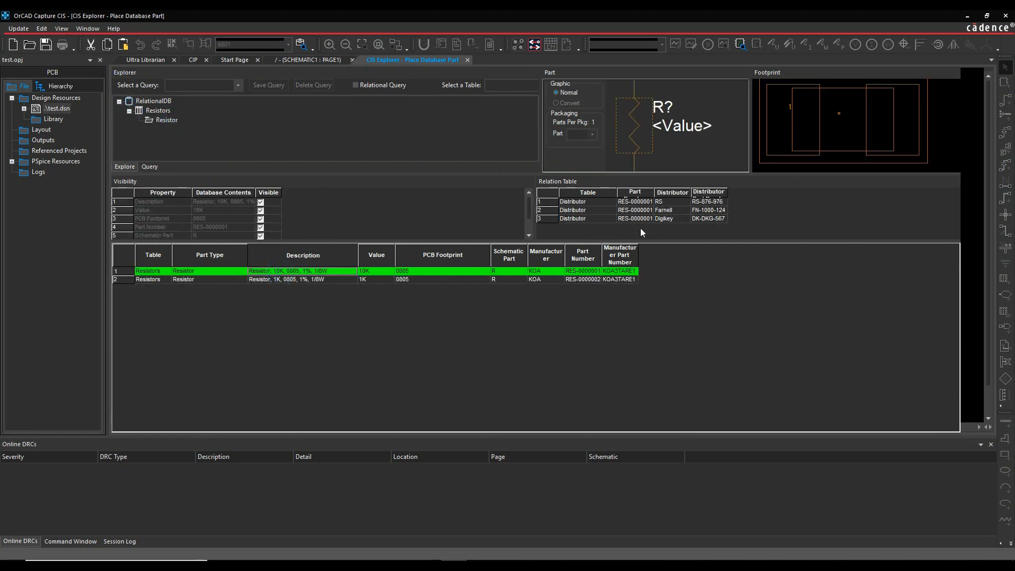
left_click(284, 279)
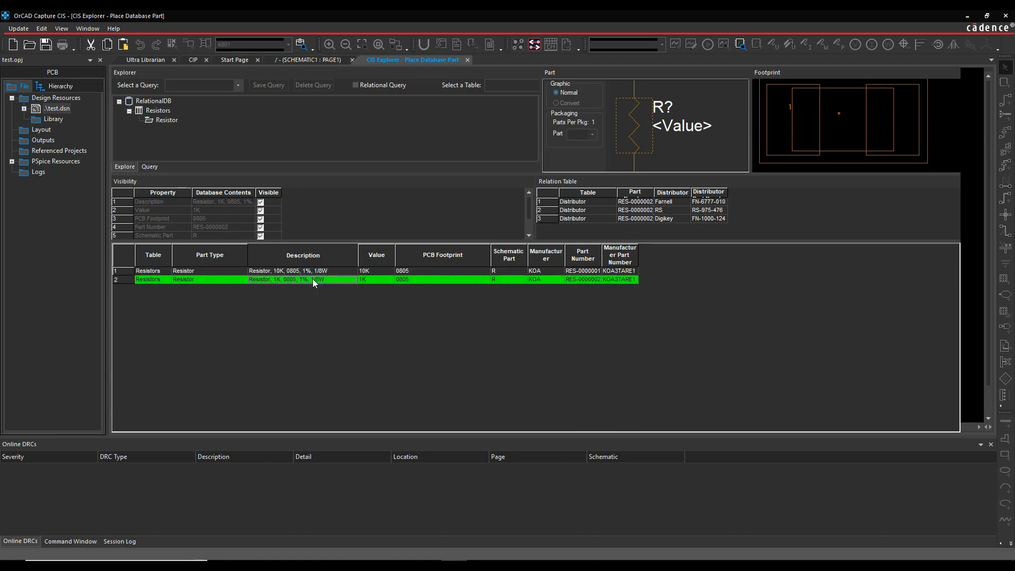
left_click(284, 270)
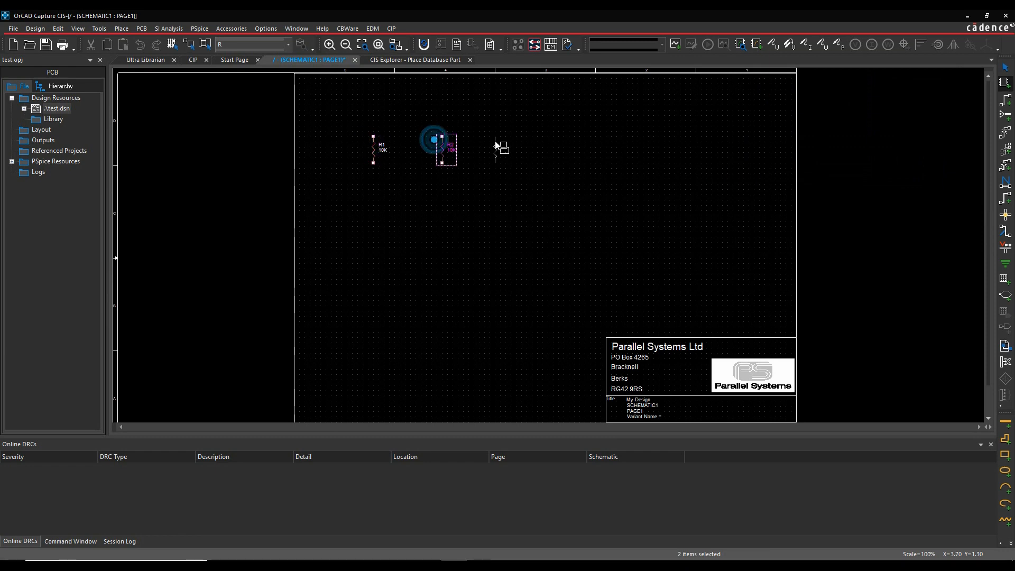
left_click(414, 59)
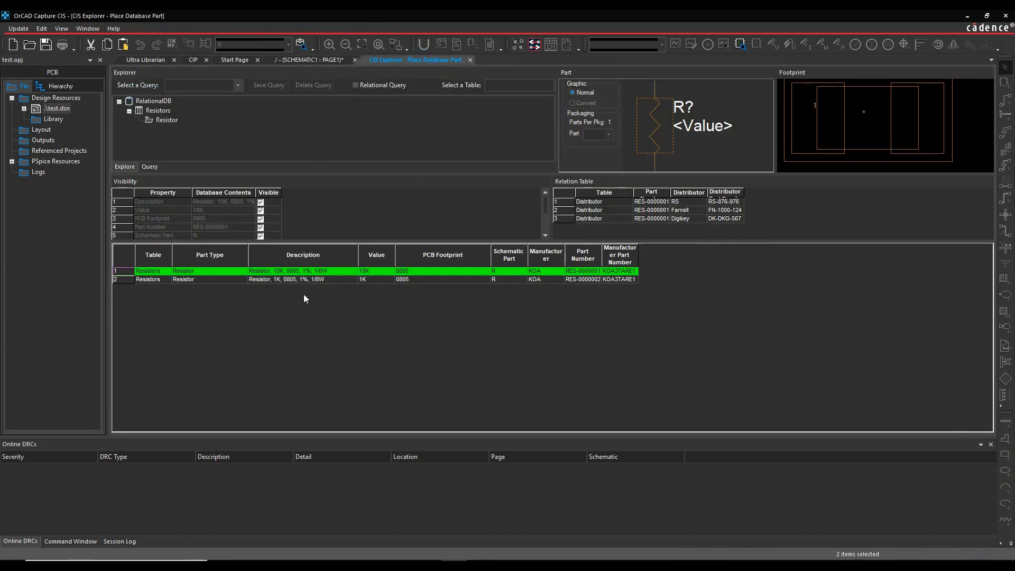
left_click(314, 59)
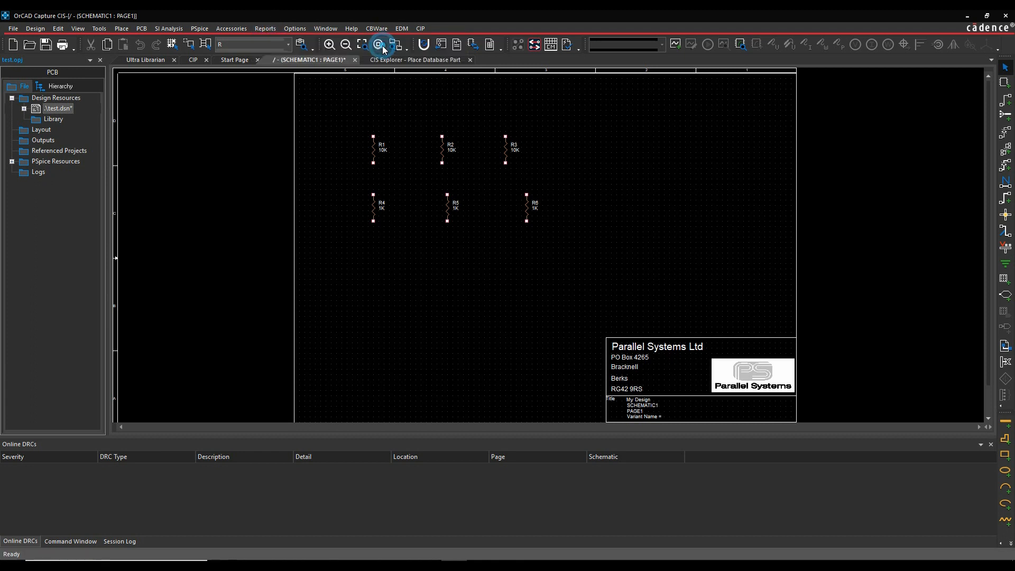
- Start a Standard CIS Bill of Materials and enable List Relational Data Fields
left_click(381, 44)
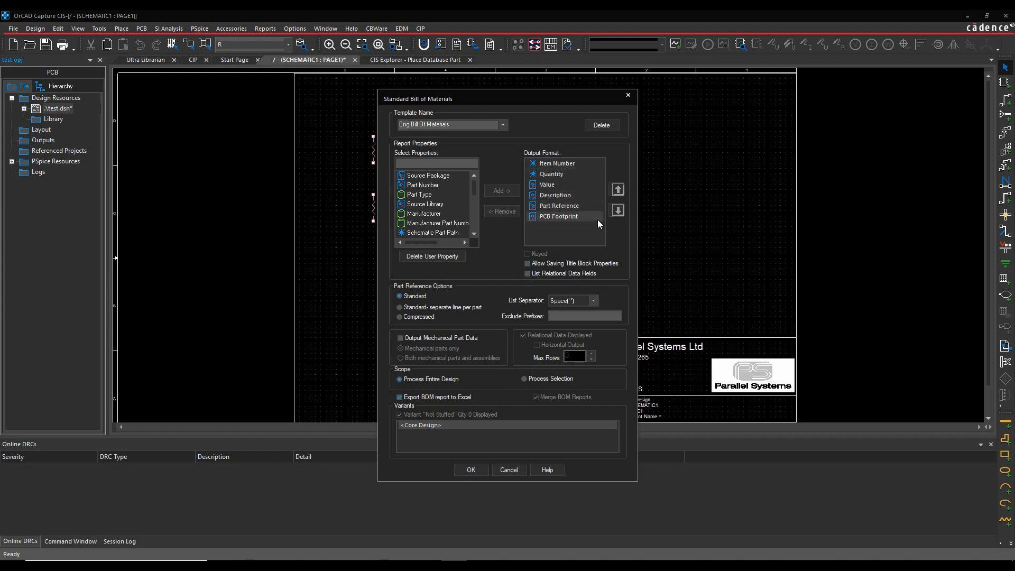
mouse_move(567, 224)
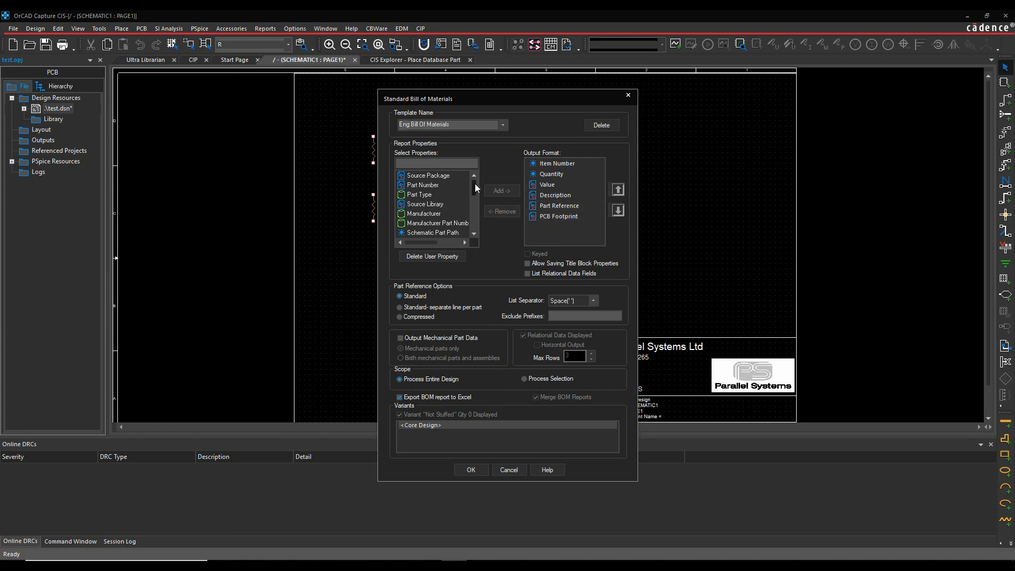
scroll("down", 3)
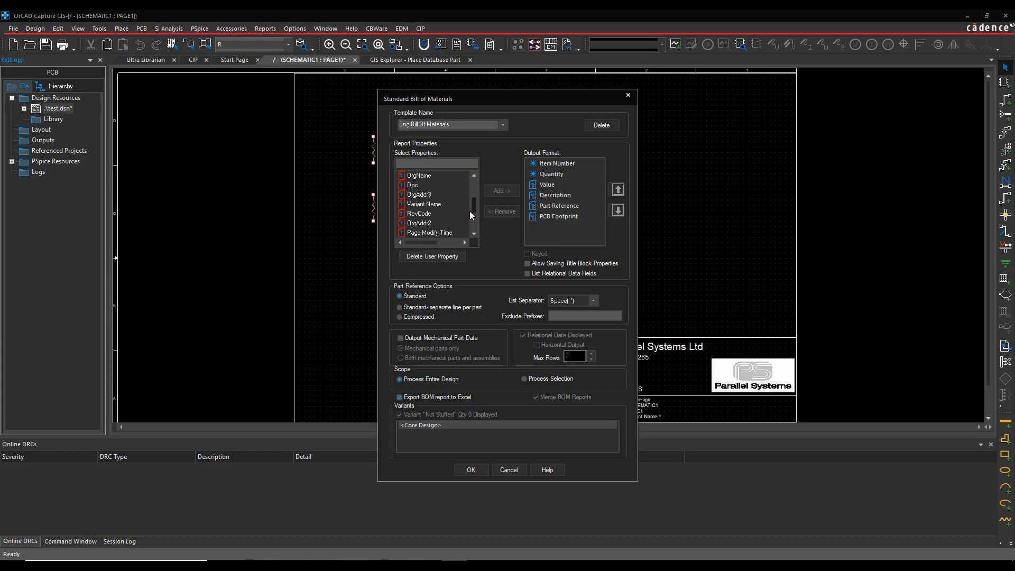
scroll("down", 3)
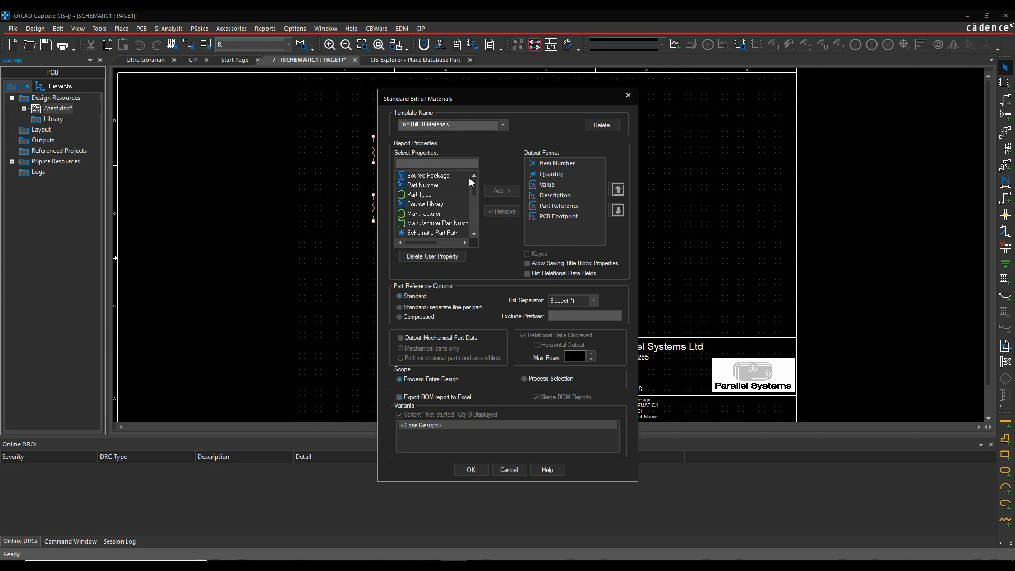
mouse_move(438, 195)
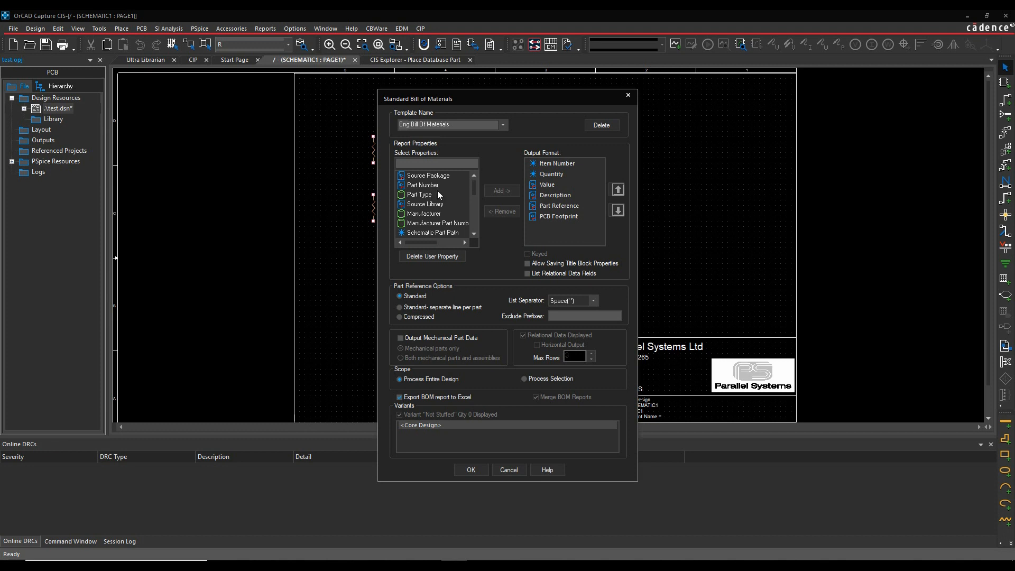
left_click(526, 272)
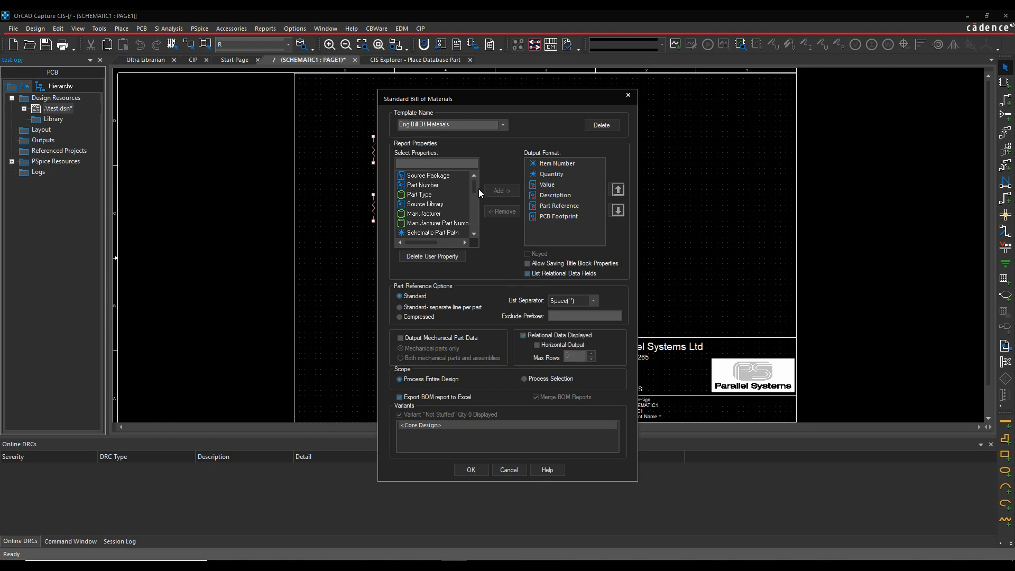
- Add Distributor : Distributor and Distributor : Part Number as BOM output columns
scroll("down", 3)
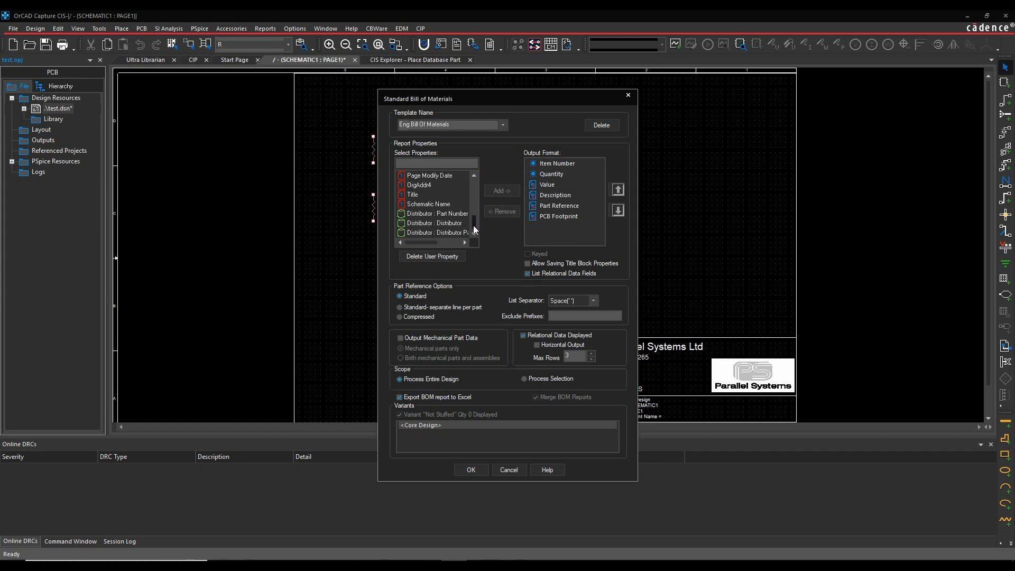
left_click(435, 223)
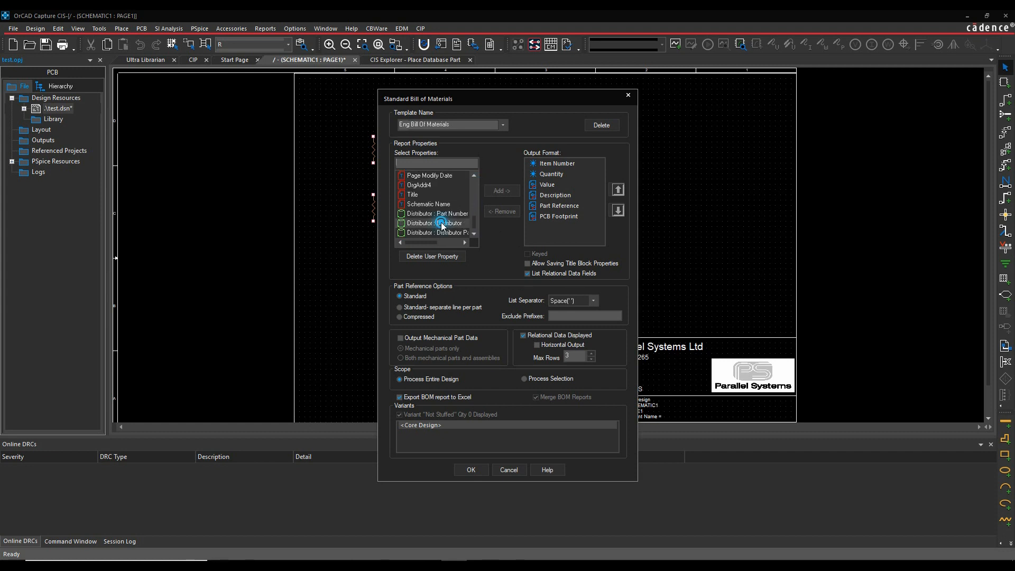
left_click(499, 190)
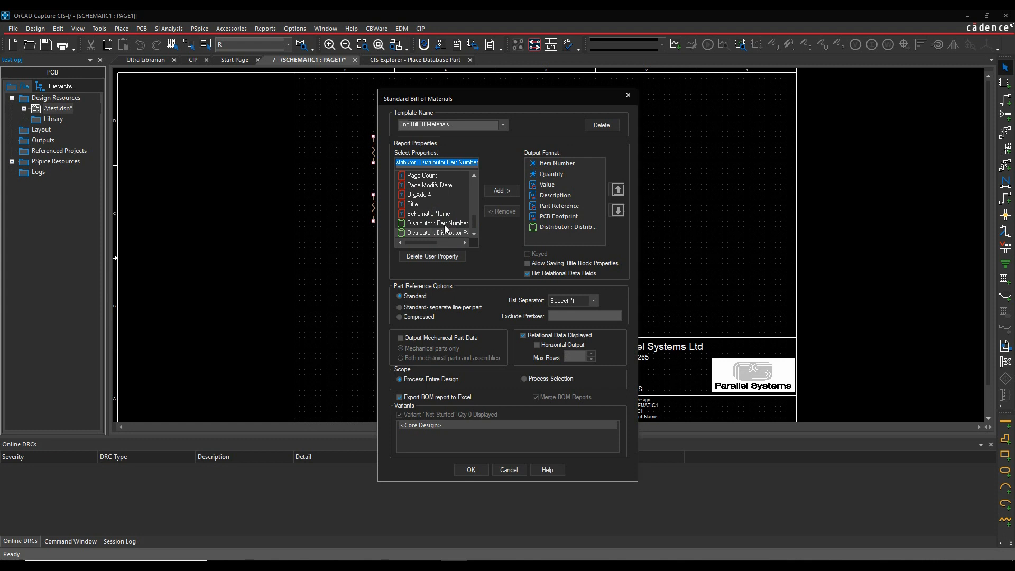
left_click(500, 190)
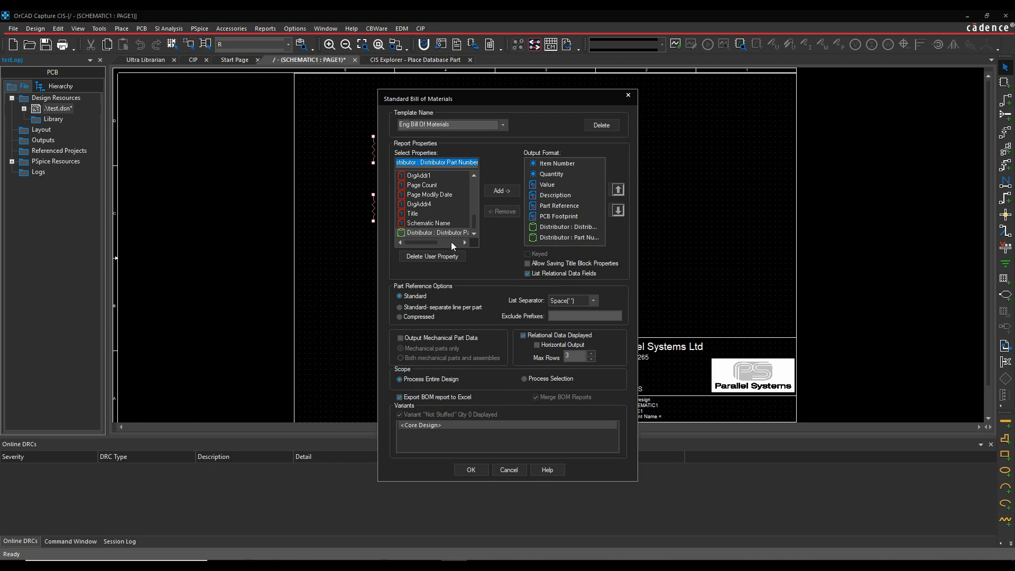
mouse_move(531, 365)
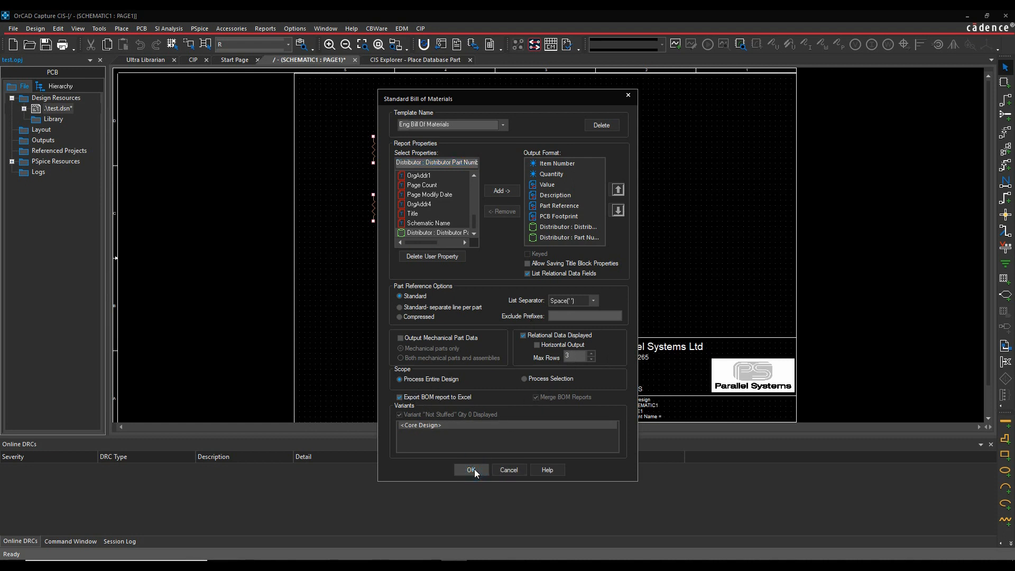
- Export the BOM to Excel and autofit the sheet's column widths
left_click(472, 469)
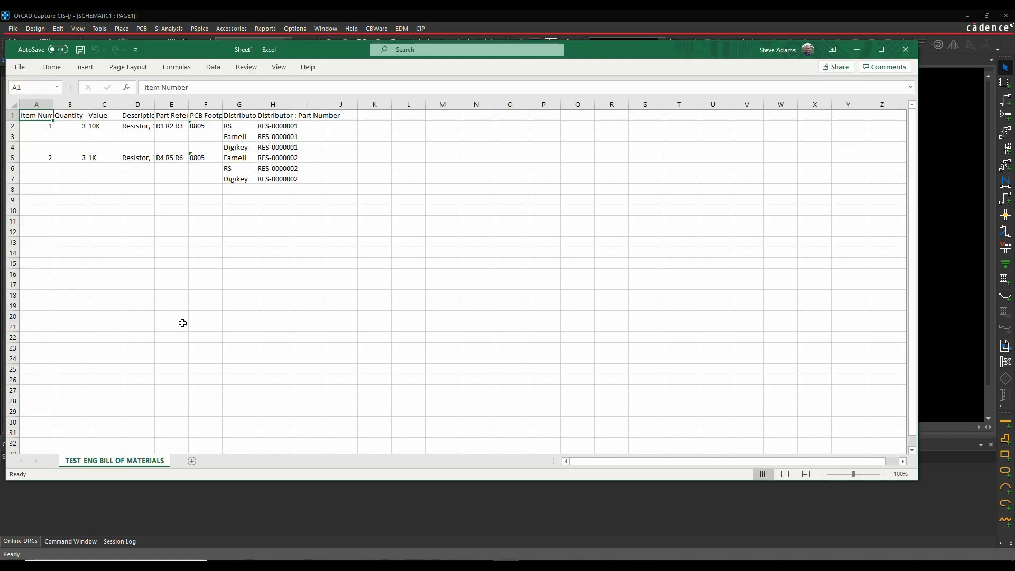
left_click(36, 104)
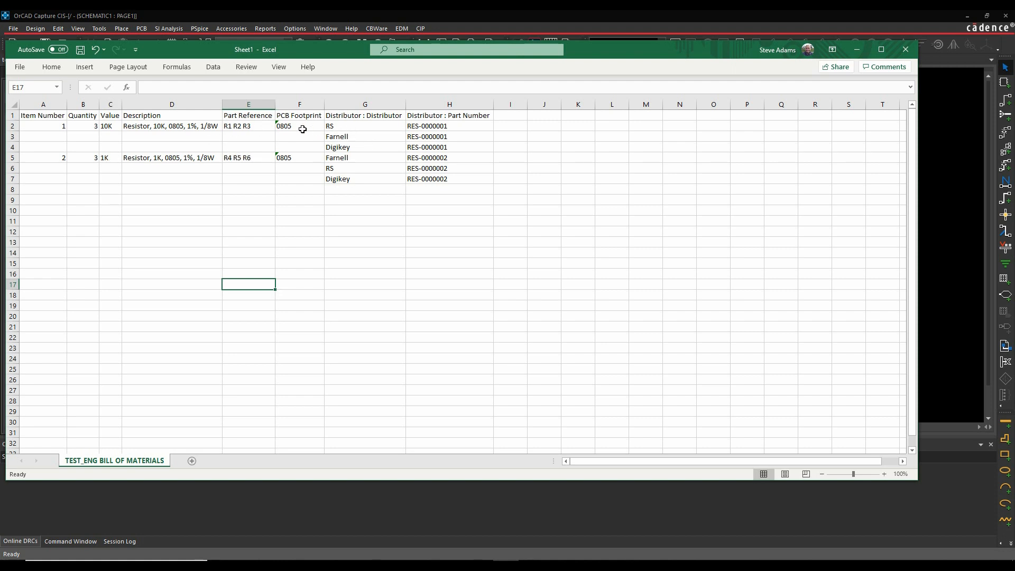
mouse_move(364, 126)
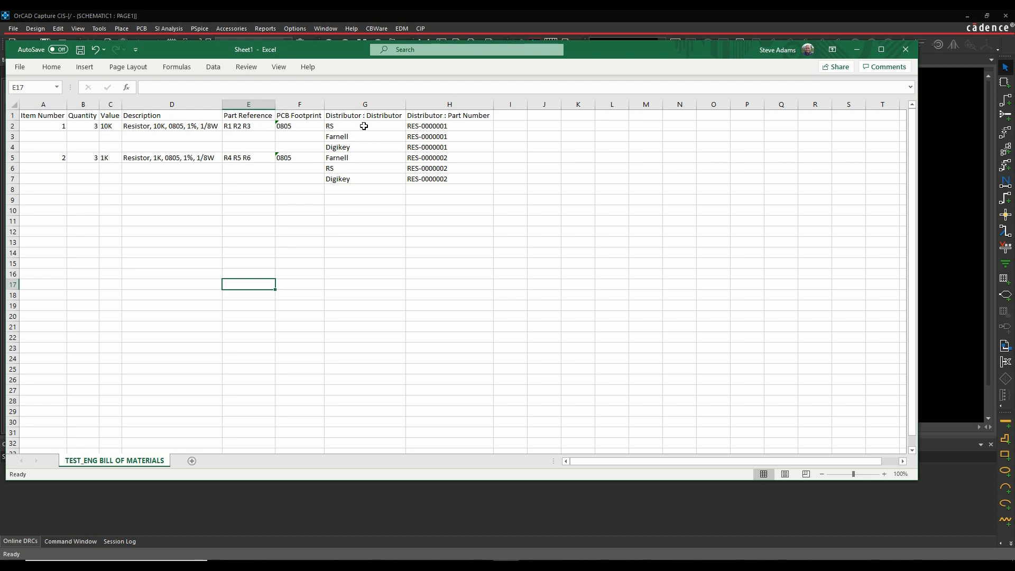
mouse_move(389, 192)
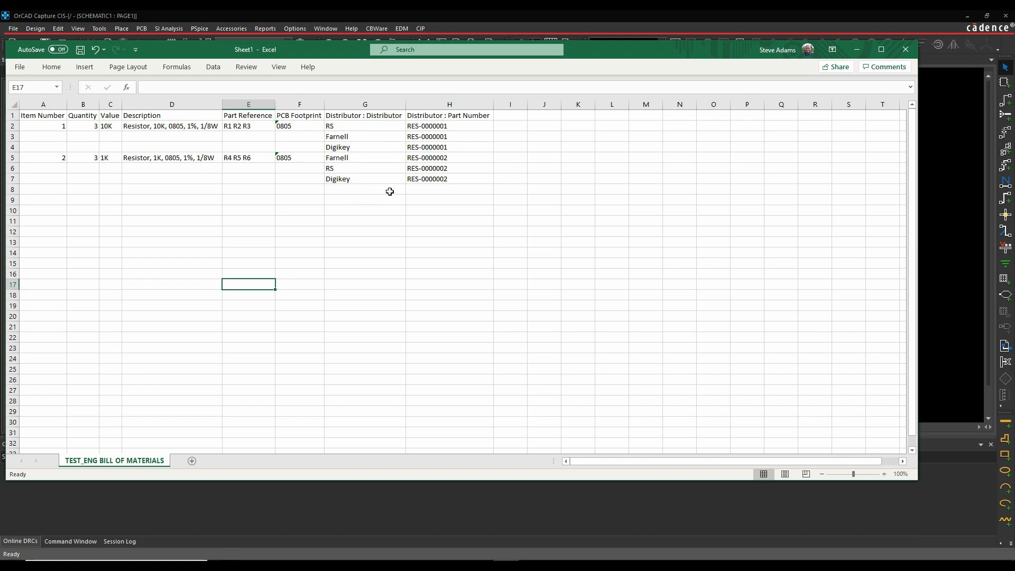